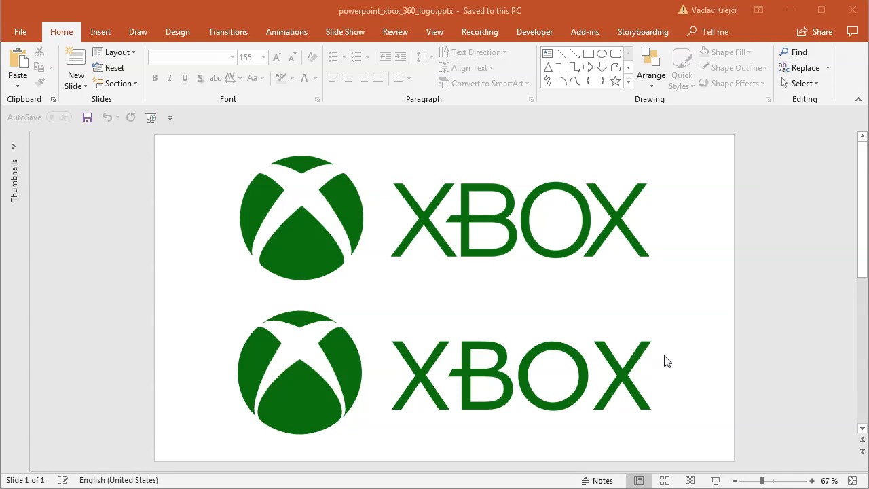
mouse_move(653, 303)
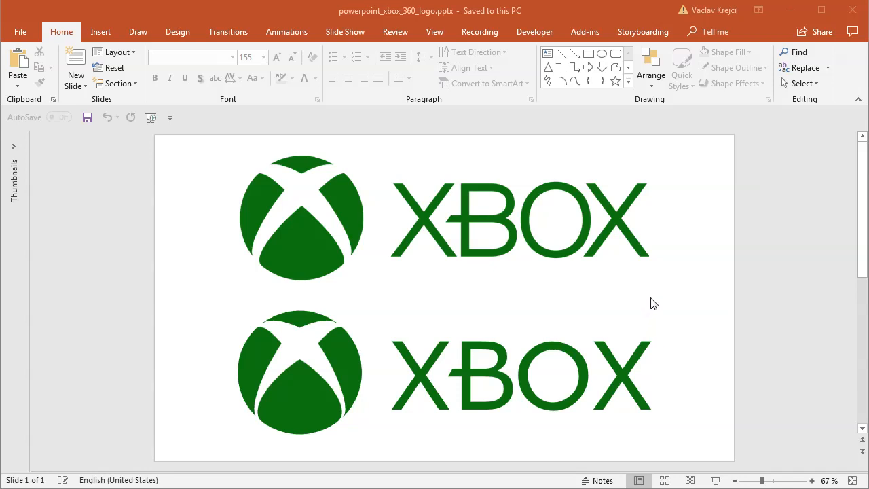
Select the lower Xbox sphere and review its shape effects list.
left_click(497, 238)
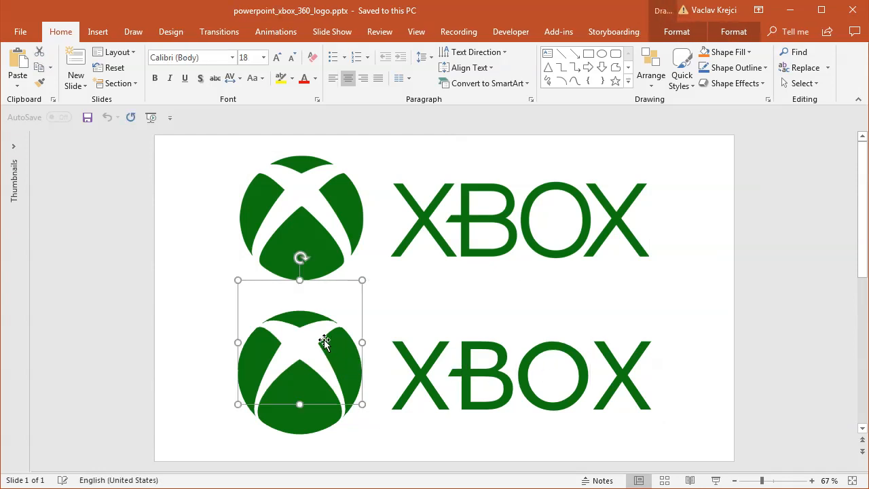
left_click(676, 31)
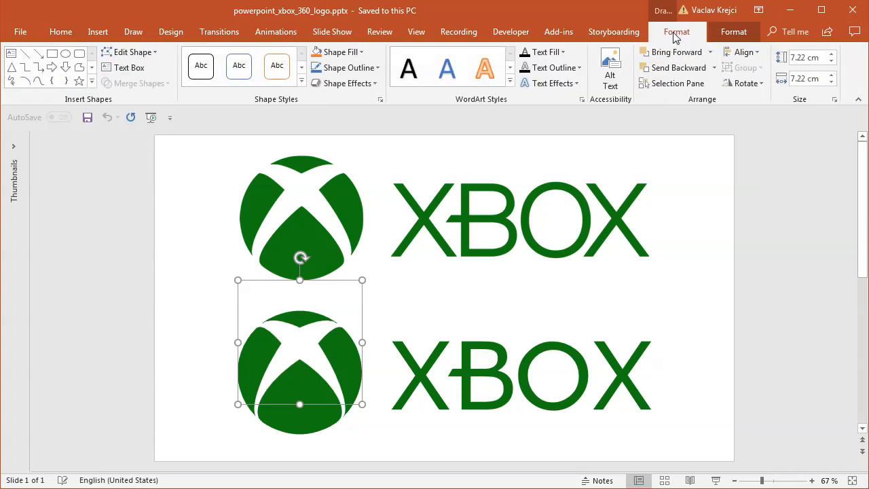
left_click(348, 83)
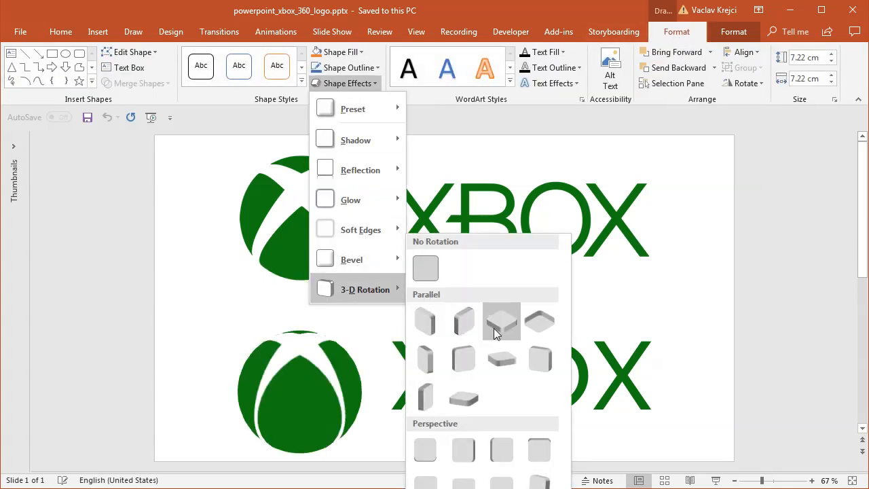
mouse_move(538, 358)
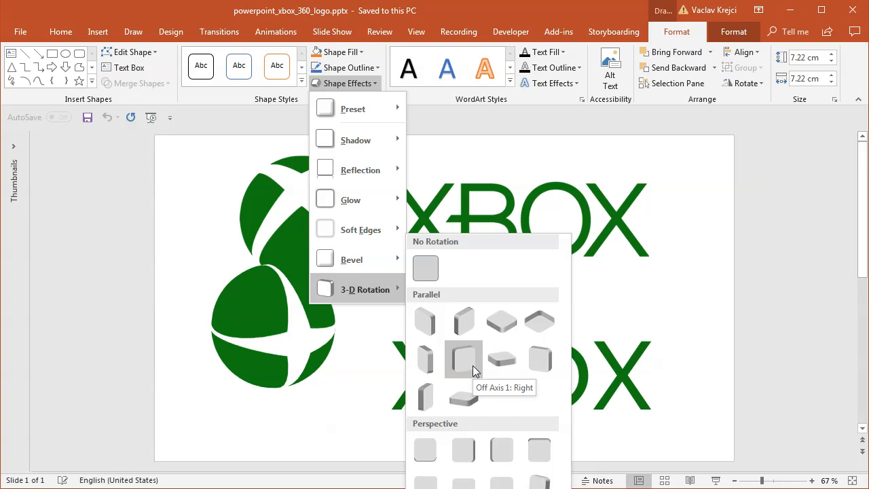
mouse_move(424, 321)
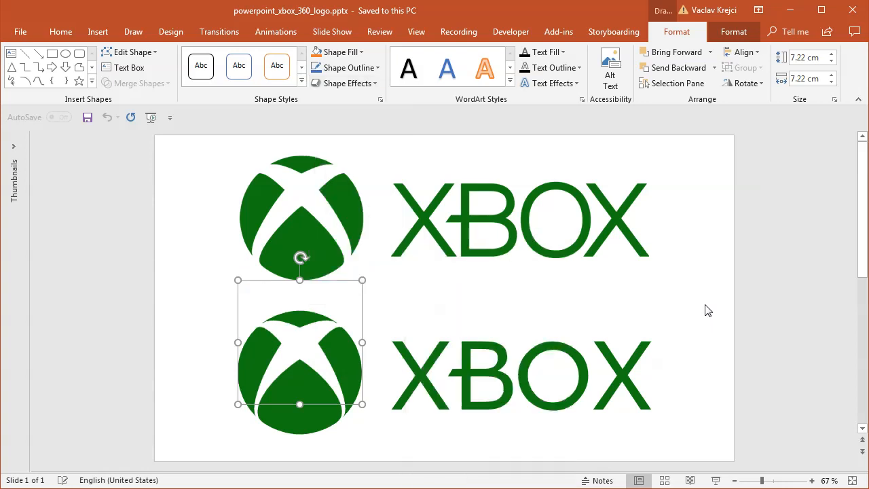
mouse_move(695, 322)
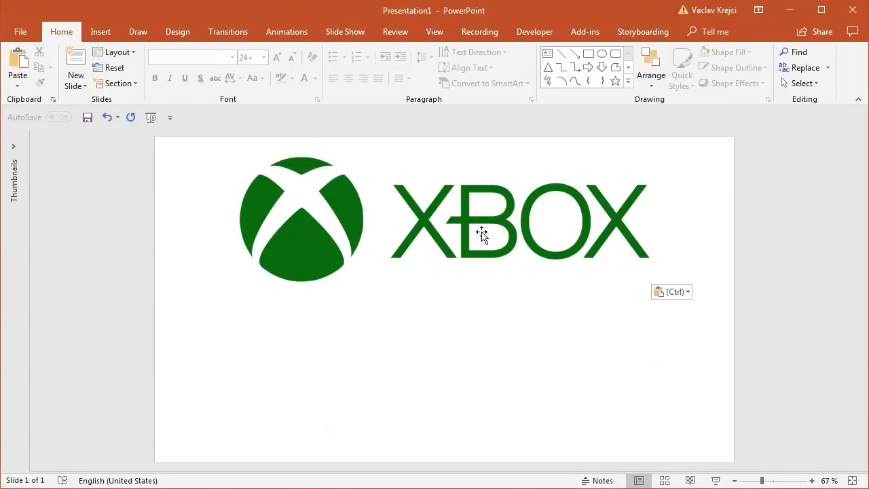
Recolor the pasted Xbox logo picture to a pale grey washout preset.
left_click(482, 237)
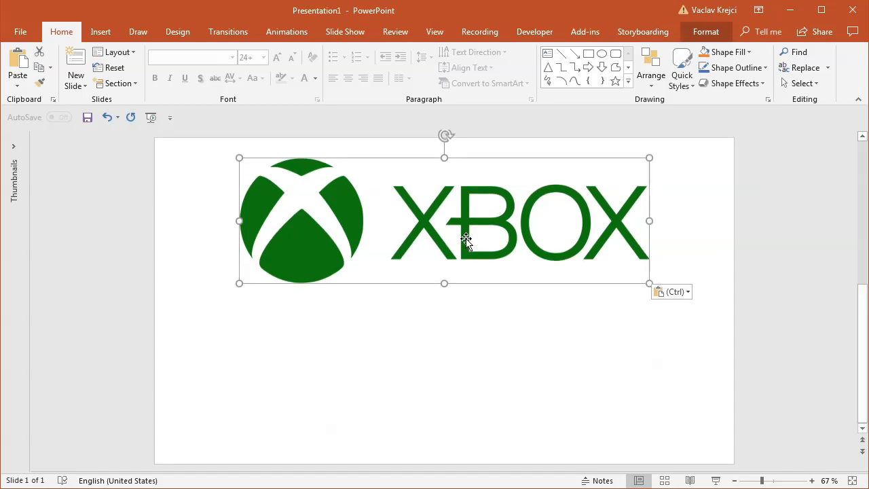
mouse_move(706, 31)
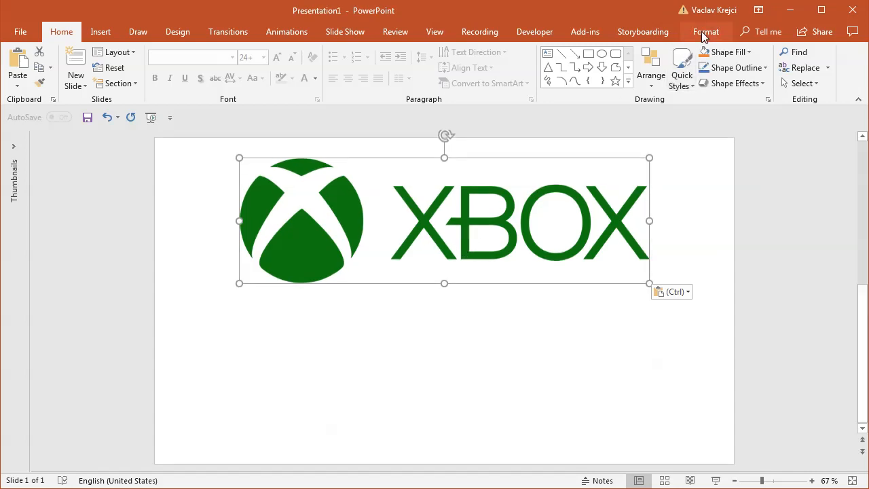
left_click(81, 68)
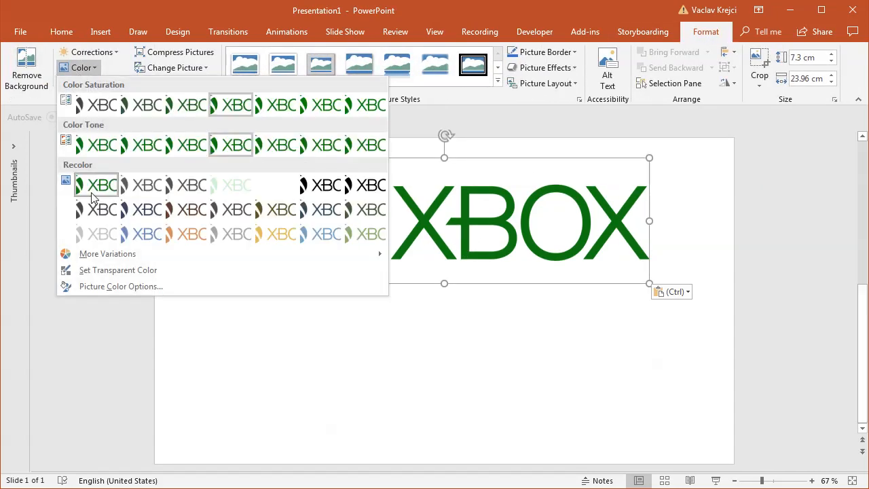
left_click(101, 185)
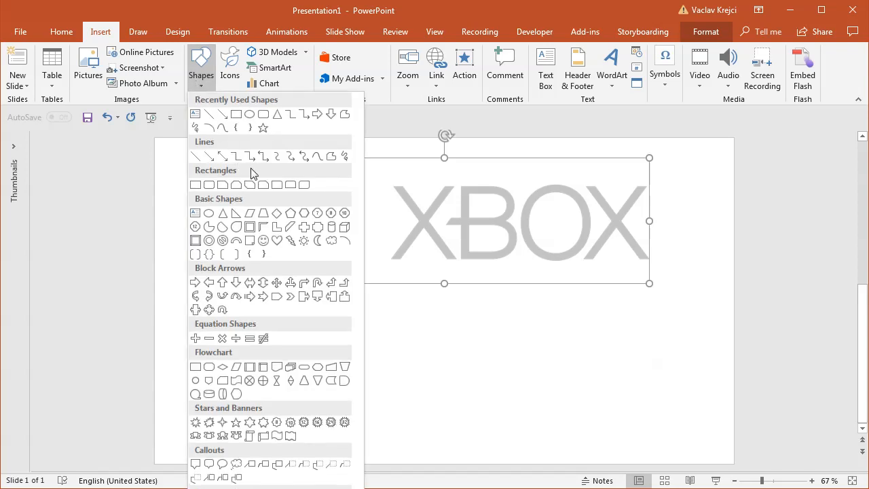
mouse_move(250, 114)
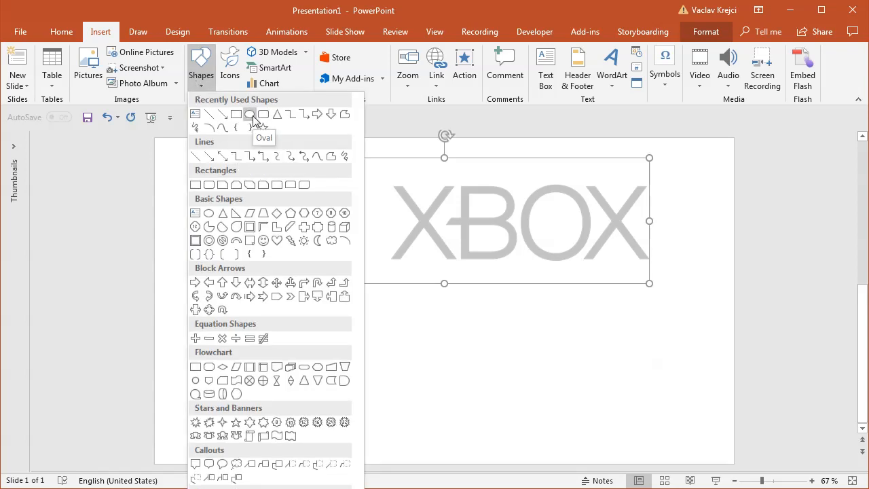
Draw a blue circle below the grey logo, shift it right, and set its outline to No line.
left_click_drag(271, 312, 353, 390)
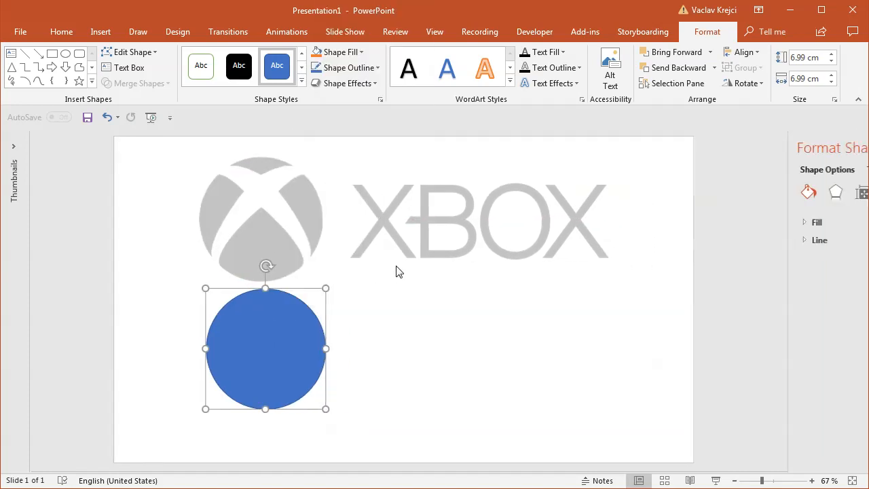
left_click_drag(265, 348, 346, 298)
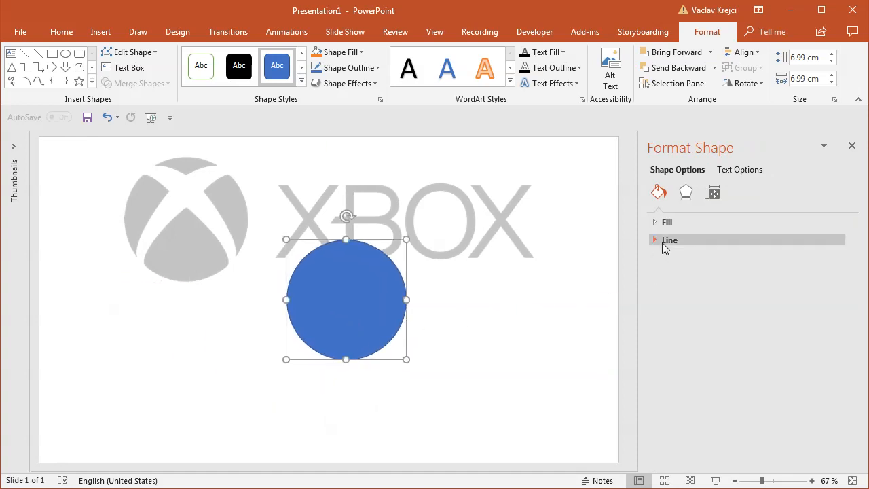
left_click(669, 239)
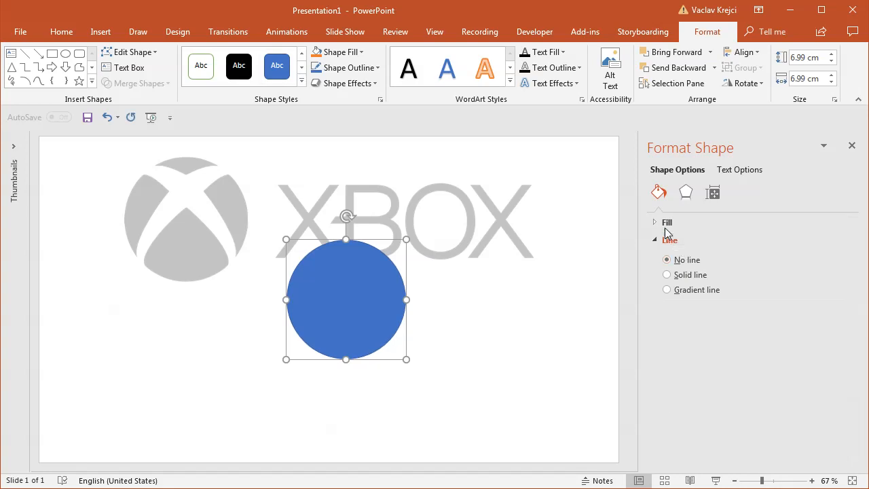
mouse_move(686, 192)
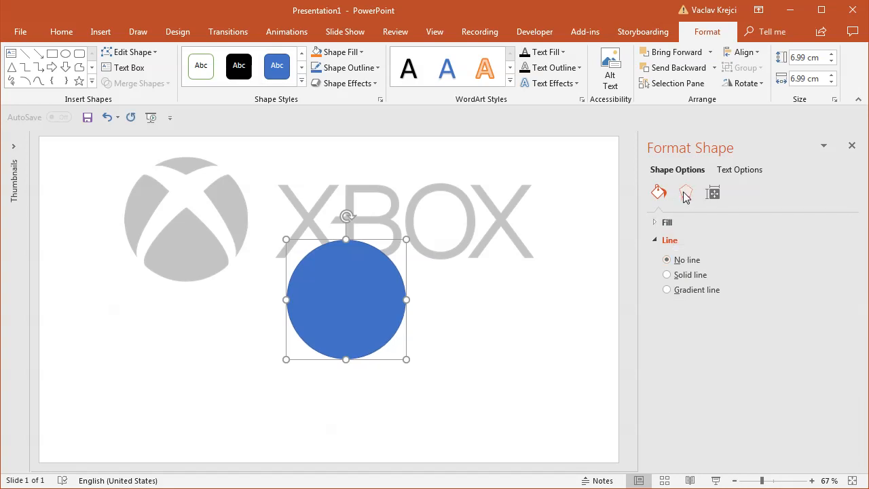
Apply the Isometric: Top Up 3-D rotation preset so the circle reads as a flat ellipse.
left_click(685, 192)
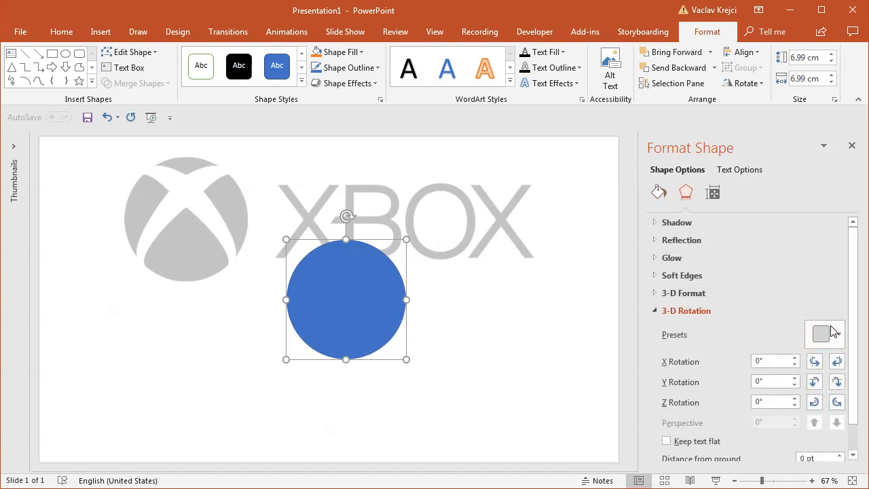
left_click(824, 333)
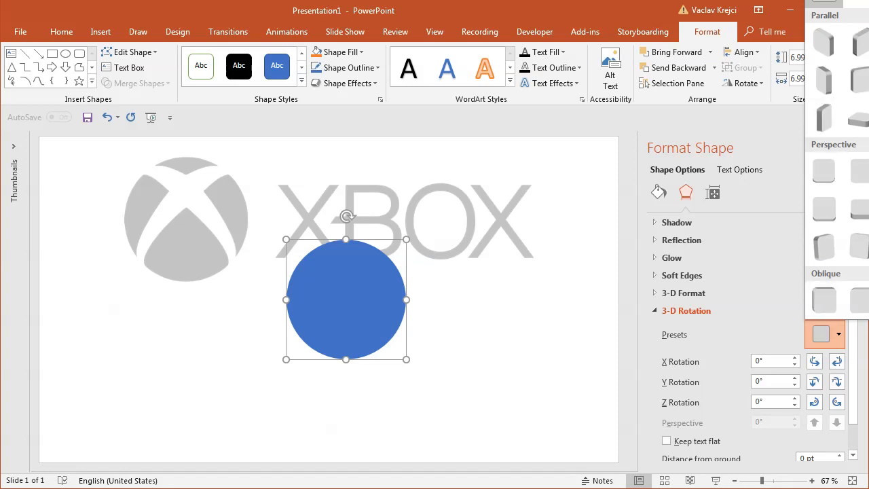
mouse_move(627, 10)
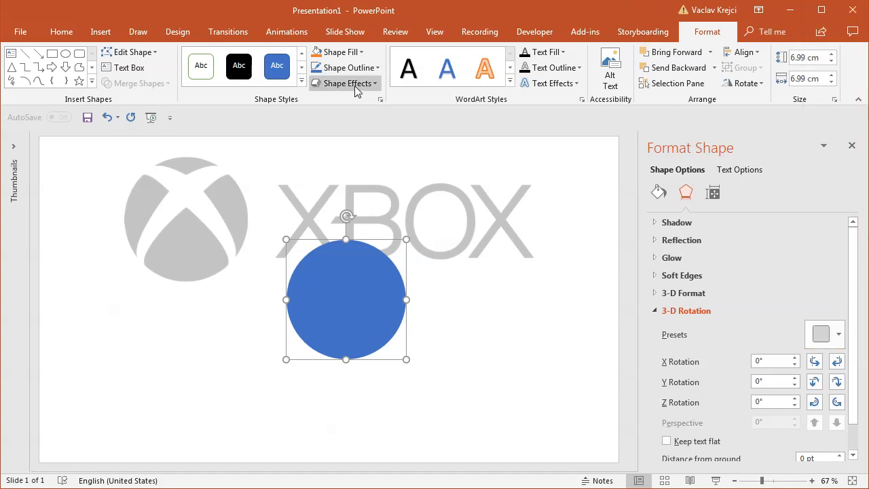
left_click(348, 82)
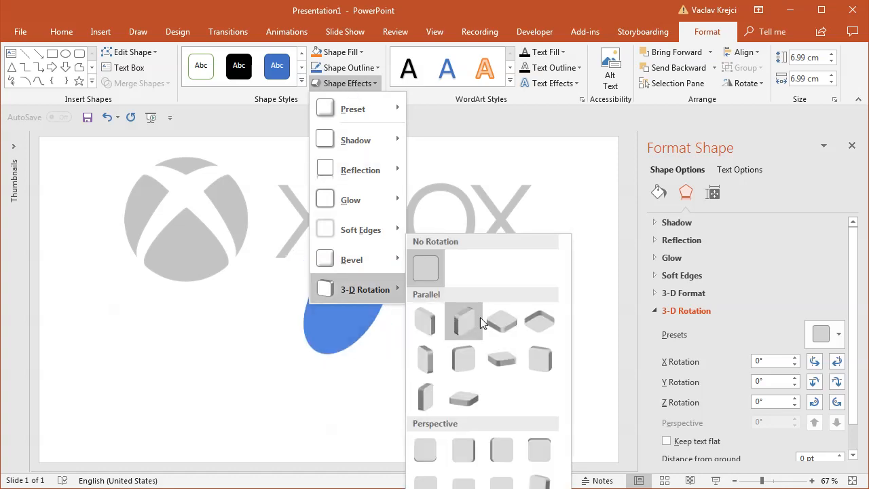
mouse_move(501, 321)
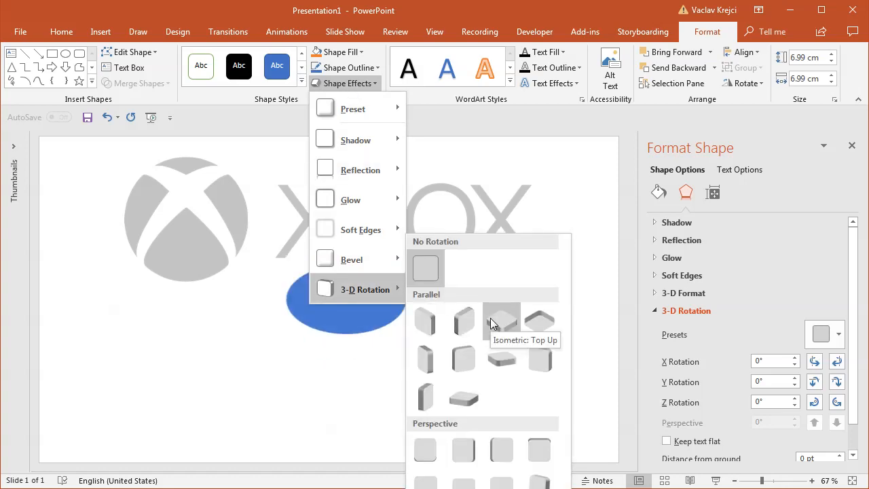
left_click(501, 319)
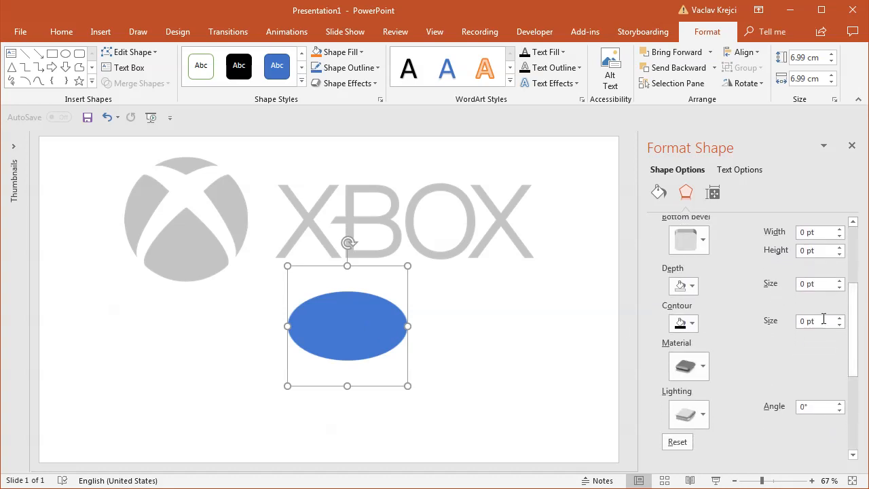
Test the circle's 3-D depth value and reset it to 0 pt.
triple_click(814, 284)
type("40.5")
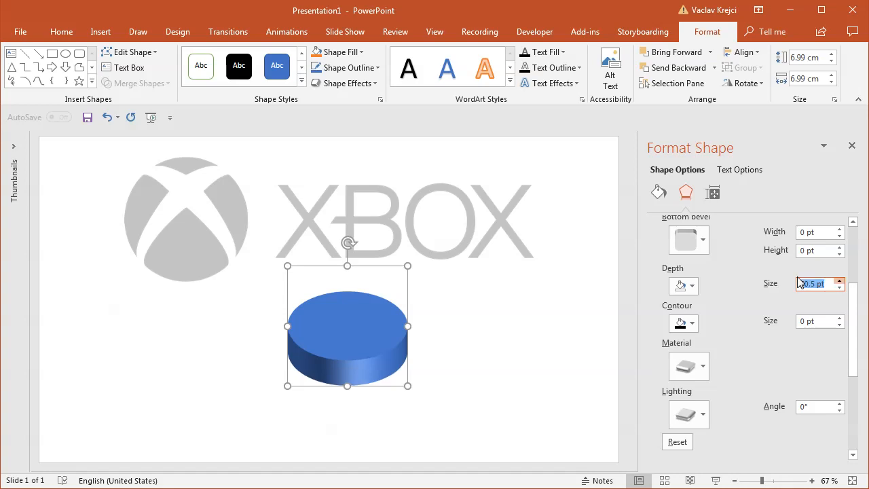
left_click(839, 280)
type("0")
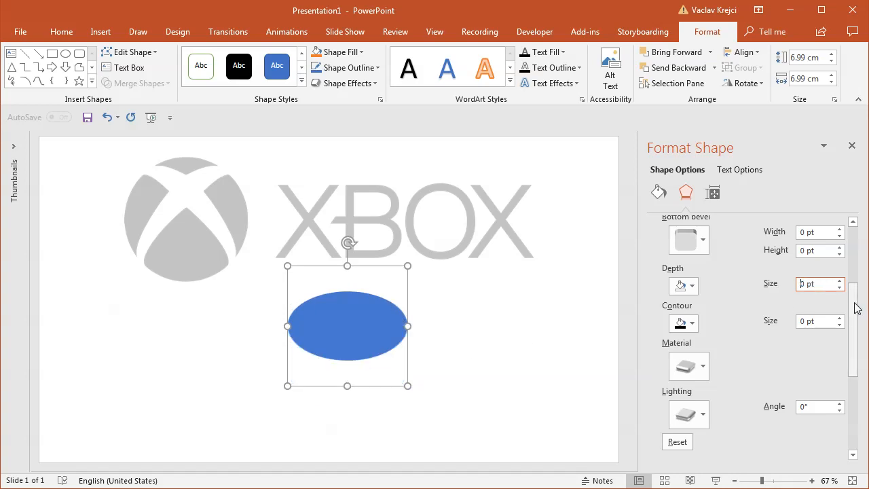
Give the ellipse rounded top and bottom bevels of 100 pt width and height, forming a shaded sphere.
left_click(687, 313)
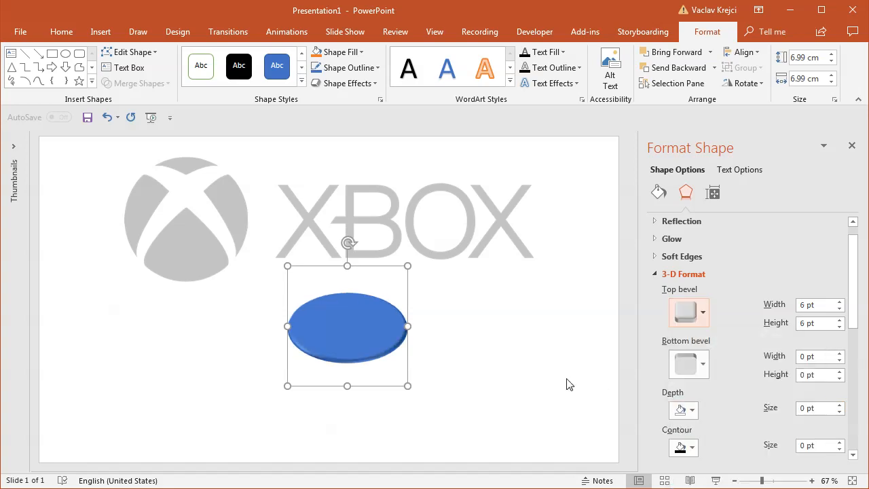
left_click(815, 323)
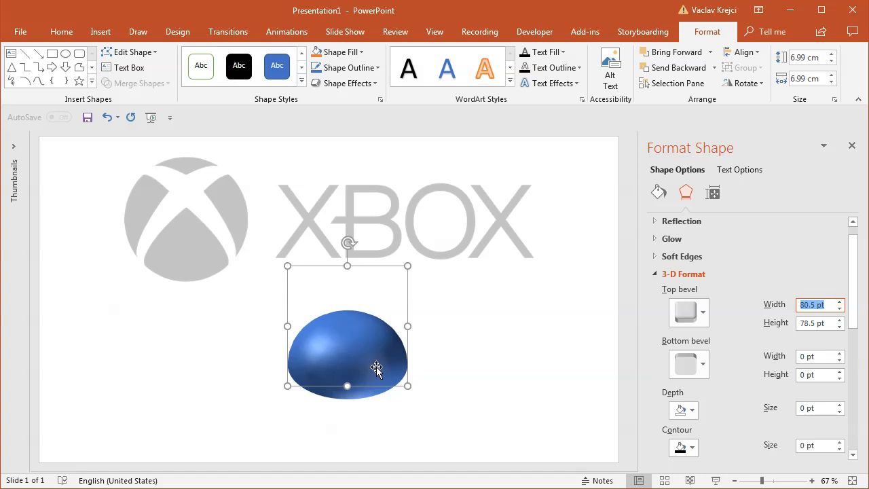
mouse_move(302, 403)
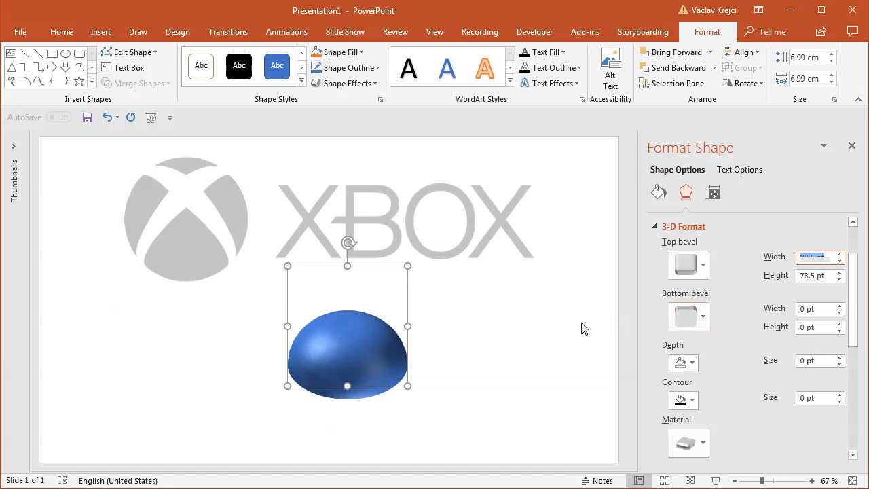
left_click(688, 317)
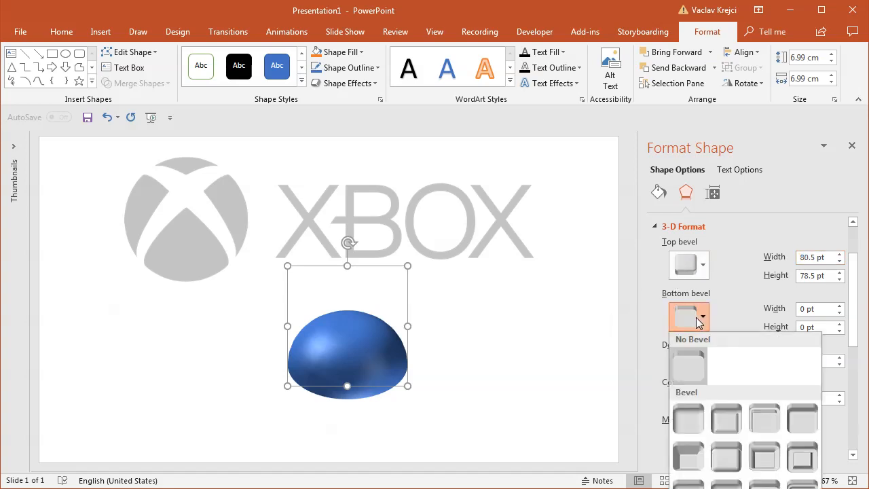
left_click(688, 360)
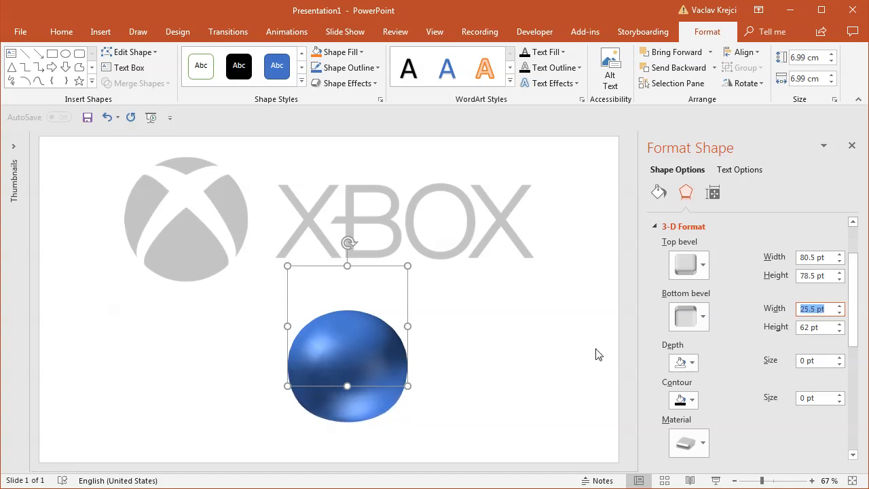
scroll("up", 3)
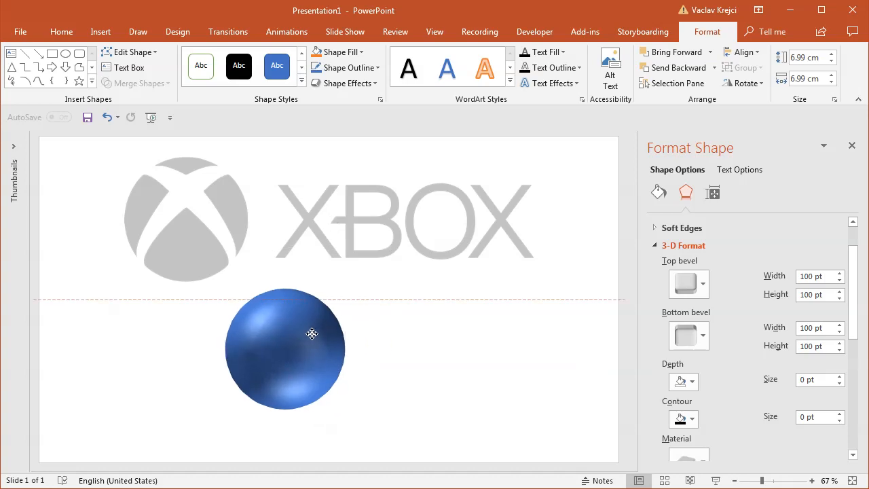
Drag the blue sphere below the grey reference emblem and show its Fill & Line settings.
left_click_drag(312, 332, 257, 348)
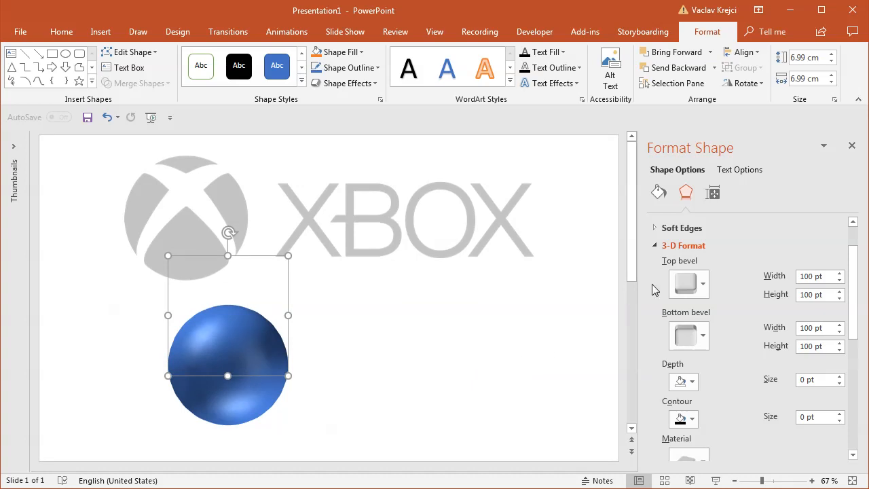
left_click(658, 192)
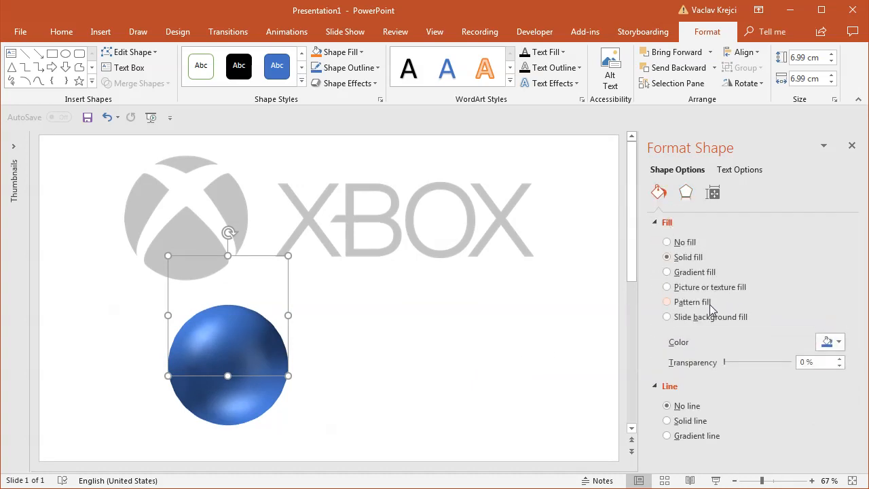
mouse_move(580, 330)
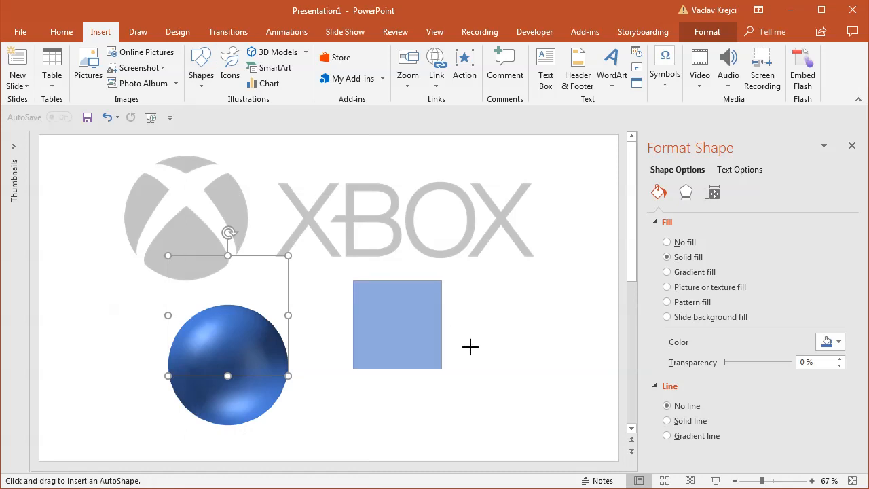
Draw a square right of the sphere, fill it dark grey, and remove its outline.
left_click_drag(352, 280, 475, 402)
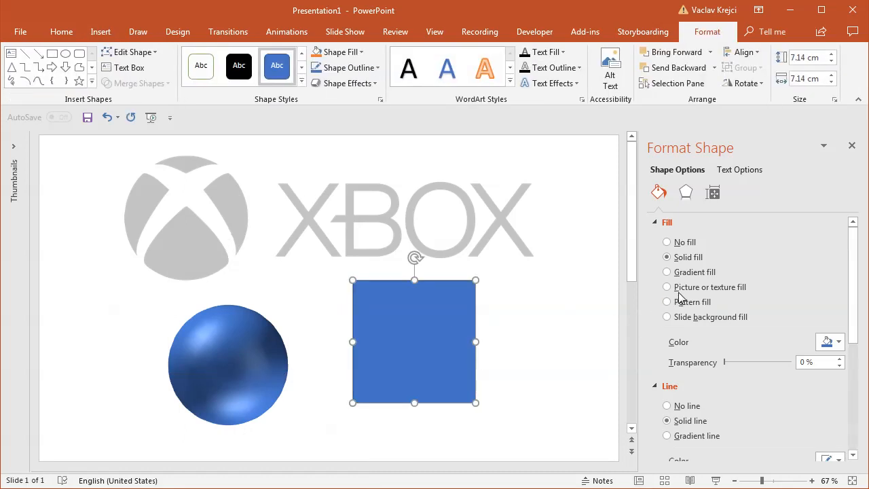
left_click(838, 341)
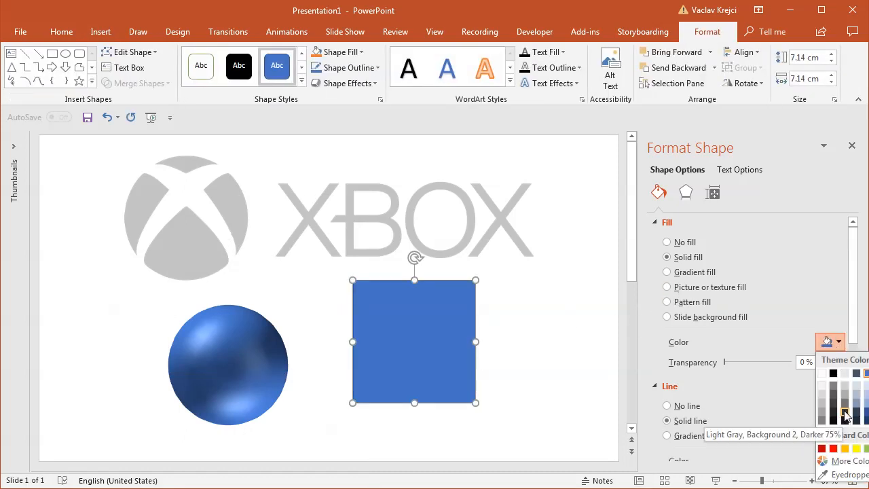
left_click(846, 411)
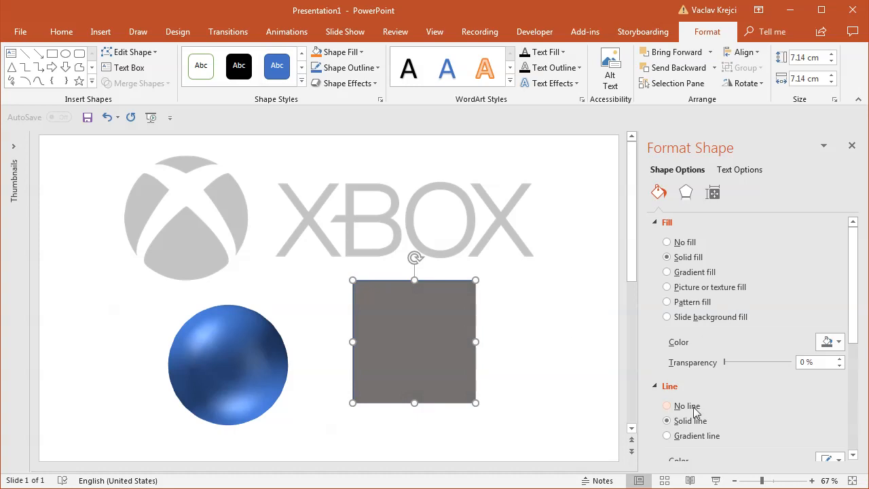
left_click(667, 406)
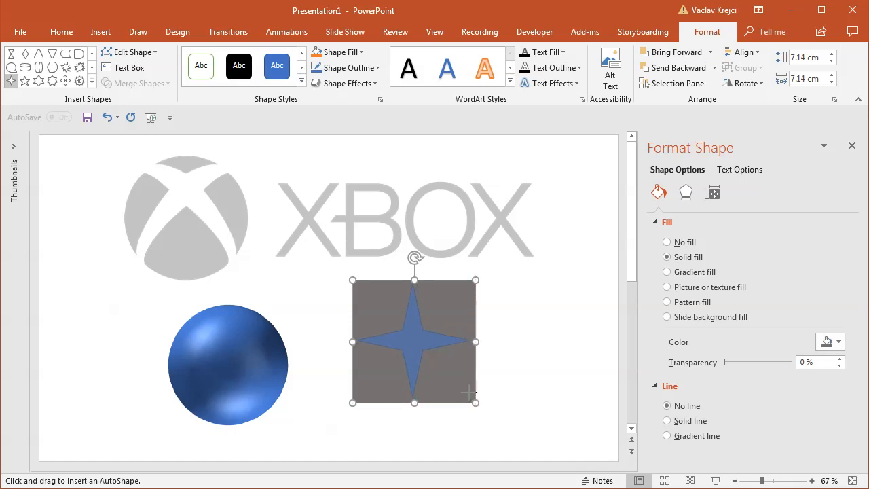
Align the four-point star to the middle and centre of the grey square.
left_click(413, 342)
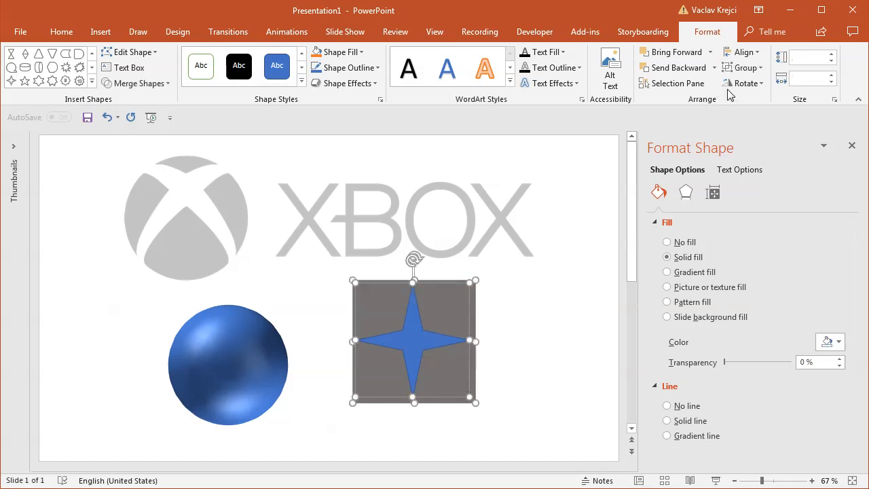
left_click(740, 52)
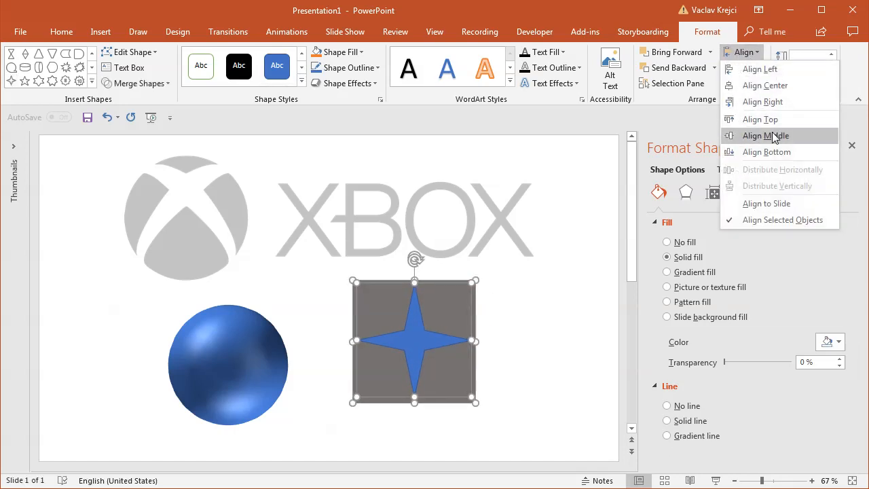
left_click(765, 135)
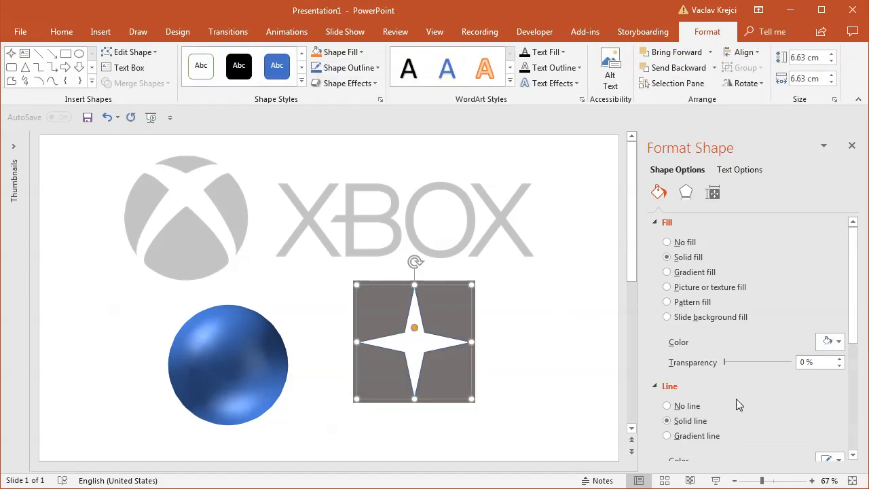
Clear the selection, check the grey reference logo, then reselect the square with its star.
left_click(360, 278)
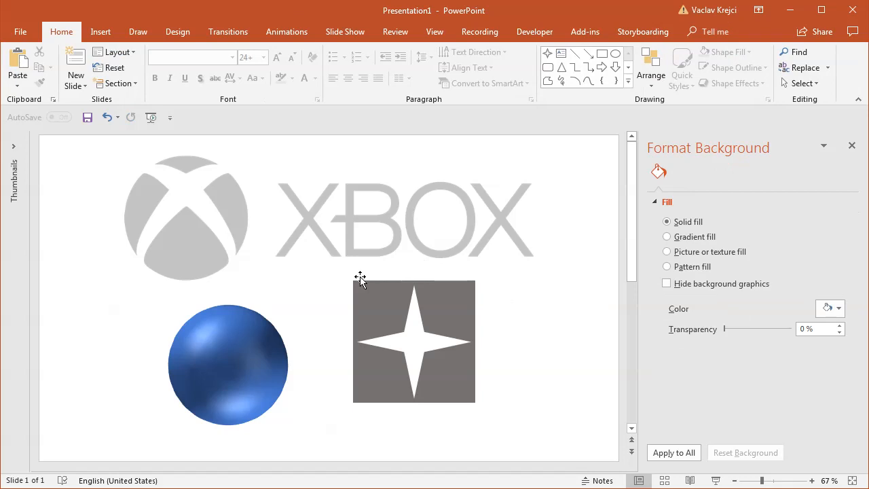
left_click(329, 218)
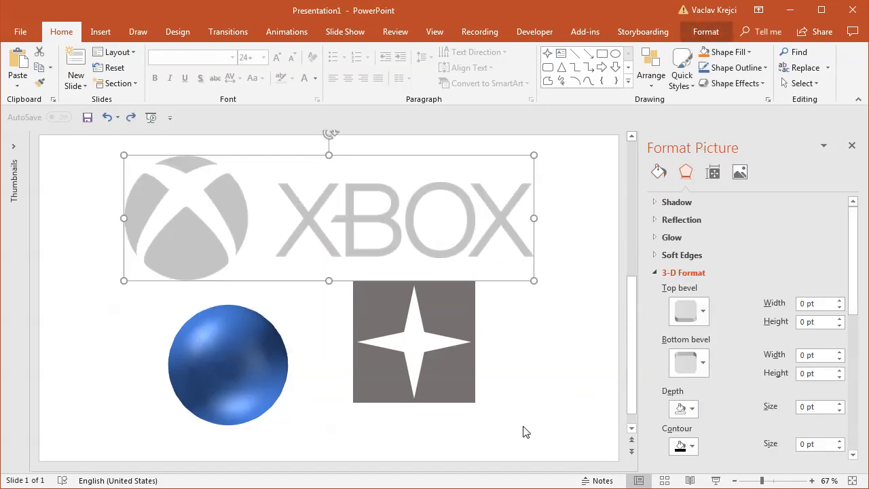
left_click(414, 342)
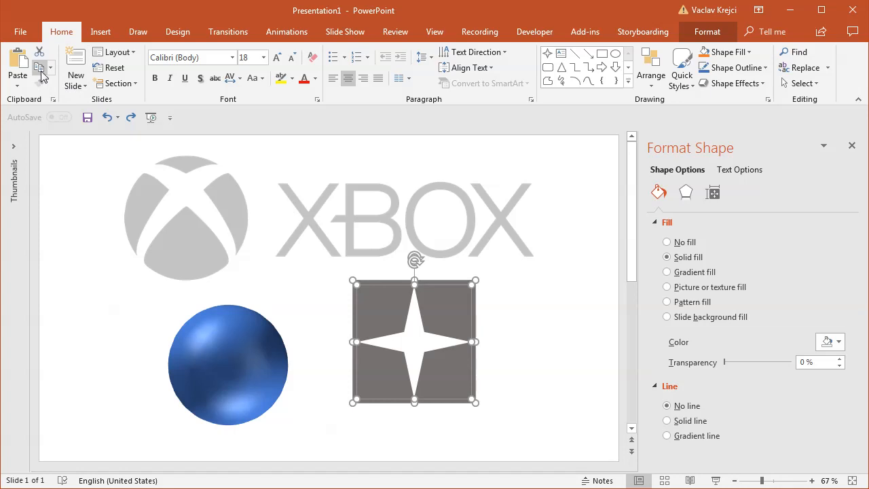
left_click(234, 338)
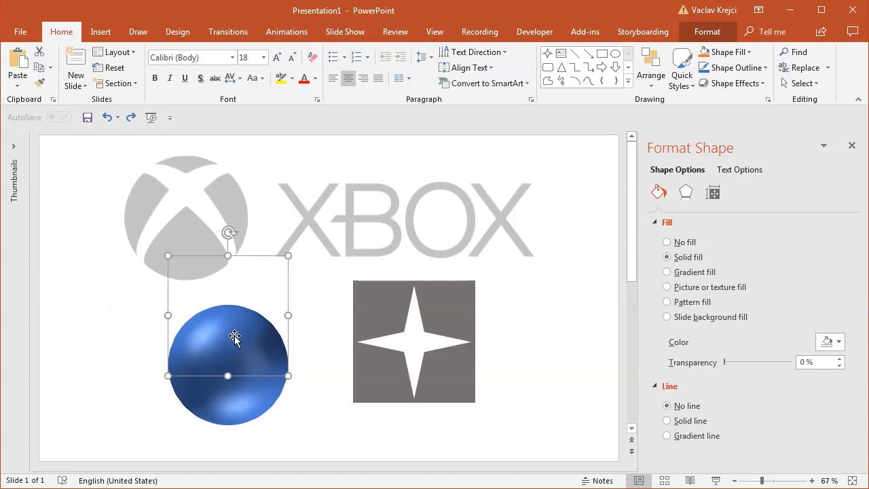
mouse_move(256, 335)
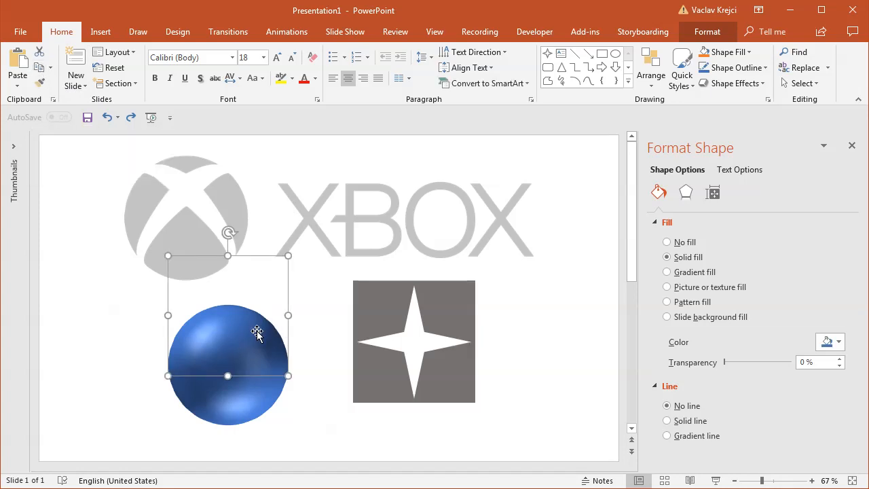
mouse_move(696, 295)
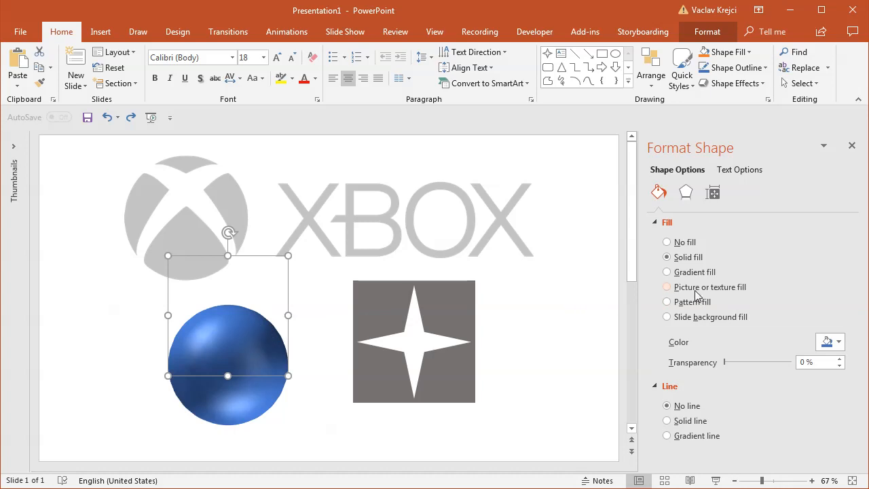
left_click(667, 287)
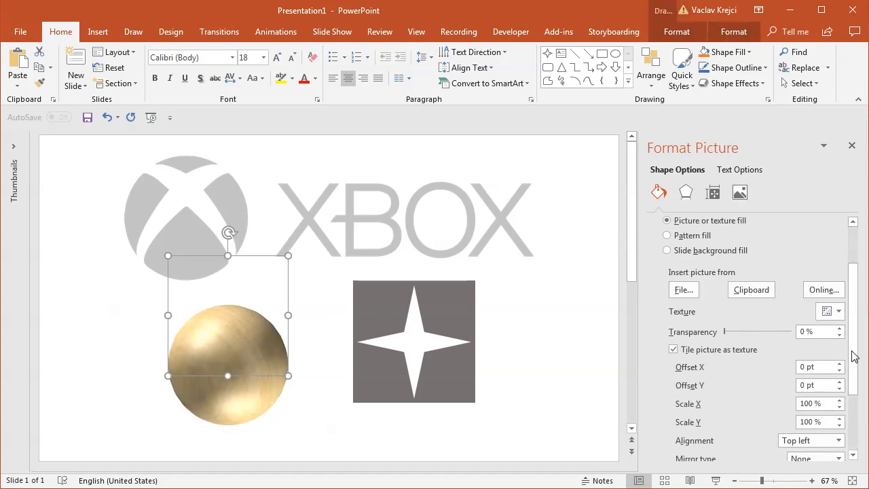
left_click(673, 349)
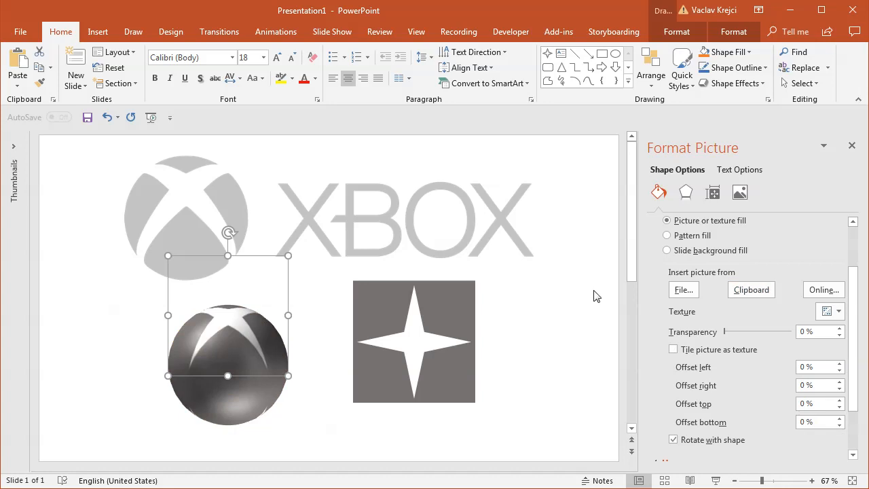
mouse_move(267, 364)
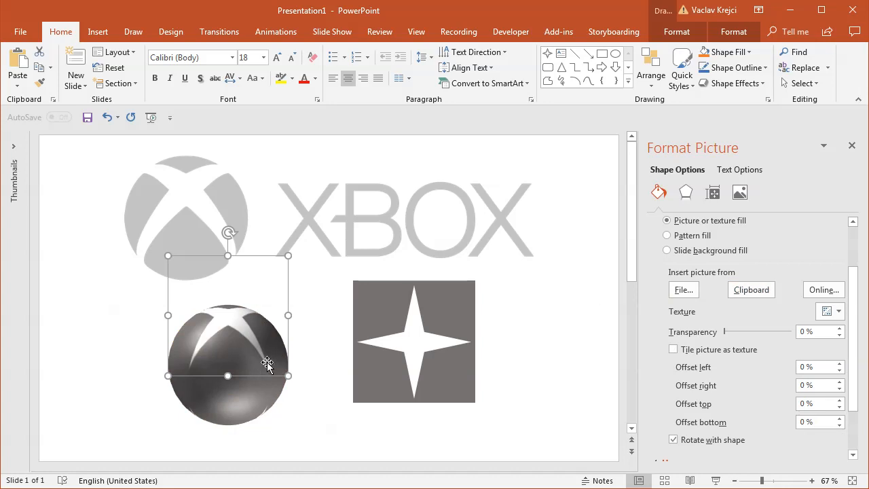
mouse_move(195, 366)
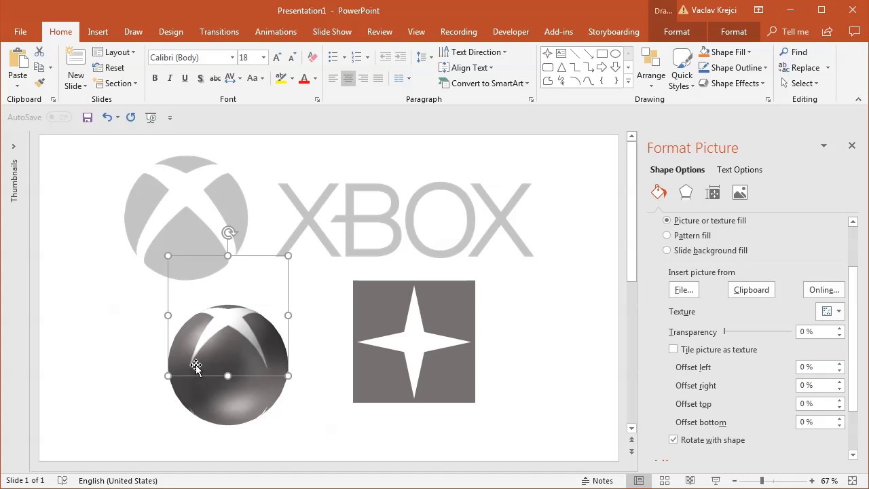
mouse_move(207, 351)
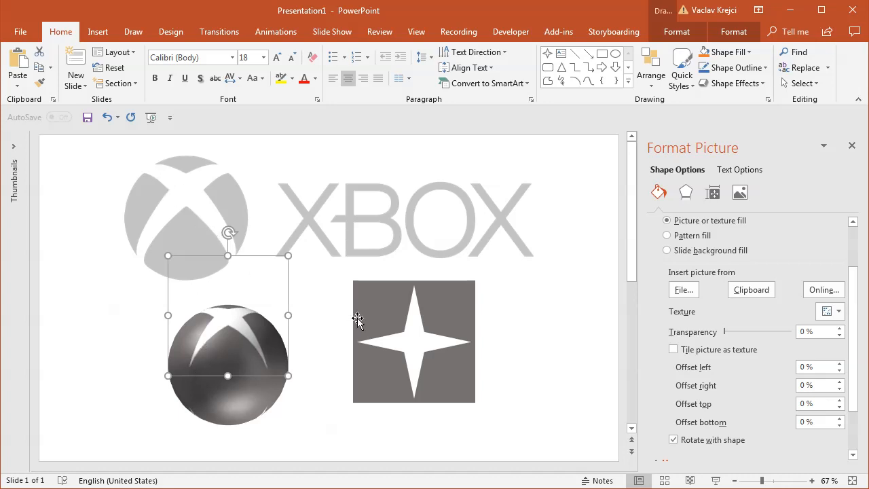
mouse_move(284, 363)
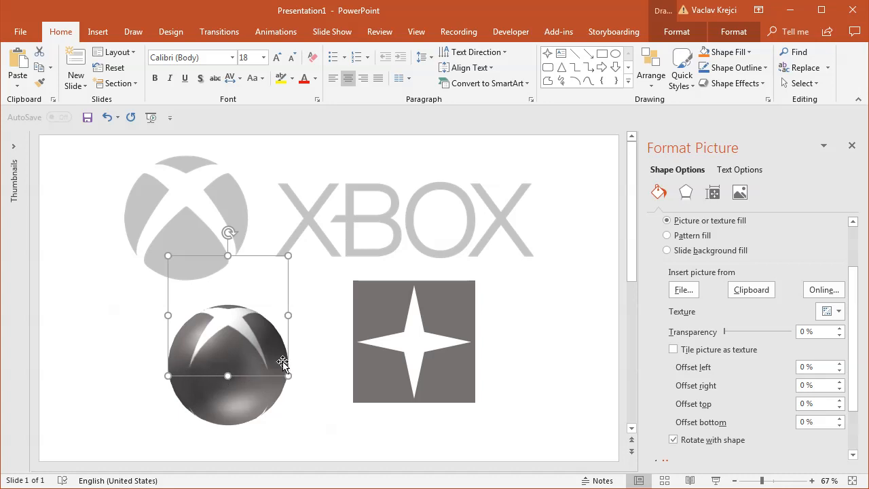
mouse_move(198, 360)
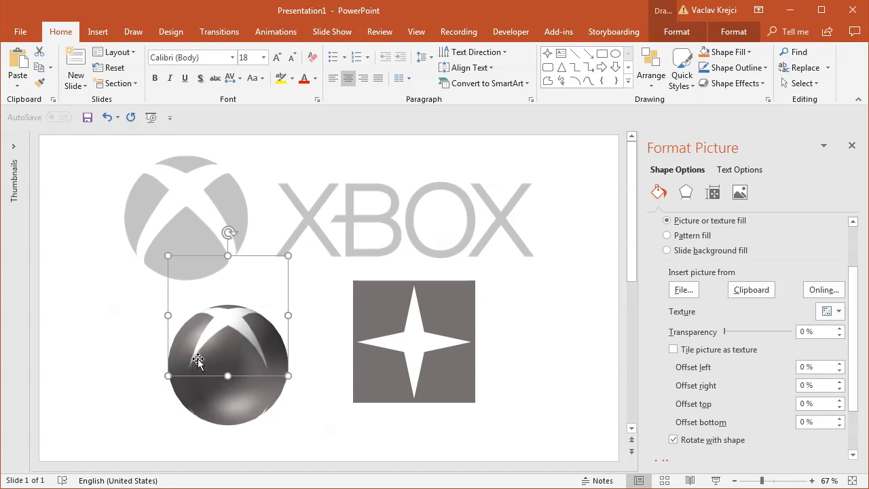
mouse_move(360, 346)
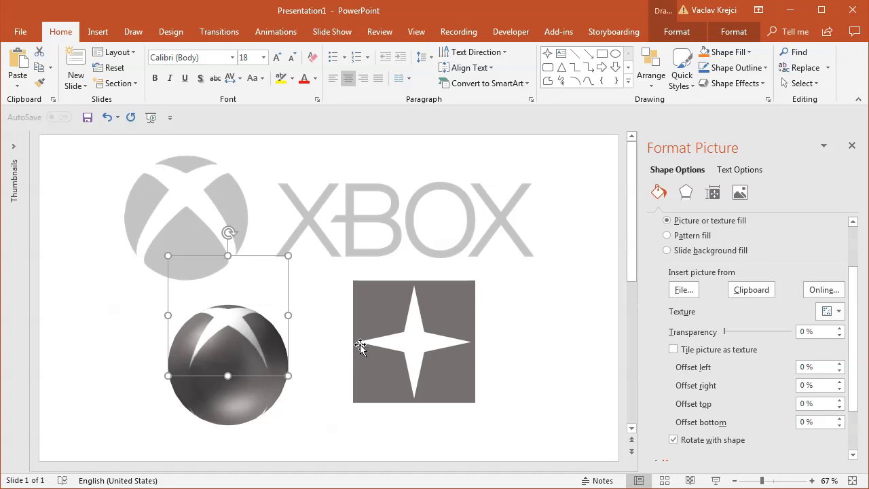
mouse_move(346, 369)
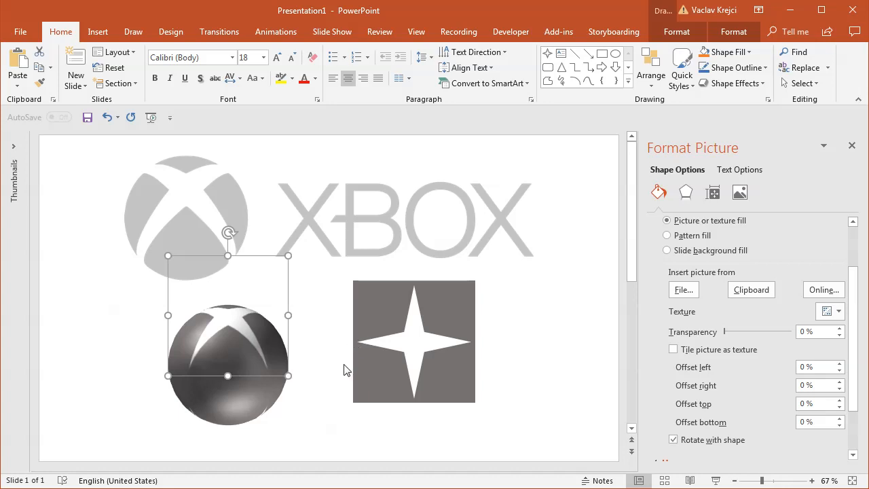
mouse_move(372, 339)
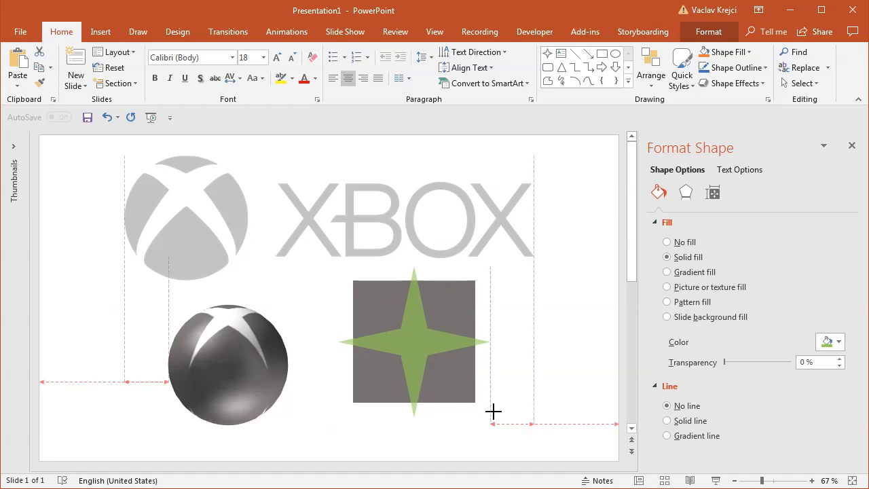
Select the green star layered behind the square together with the grey square.
left_click(414, 339)
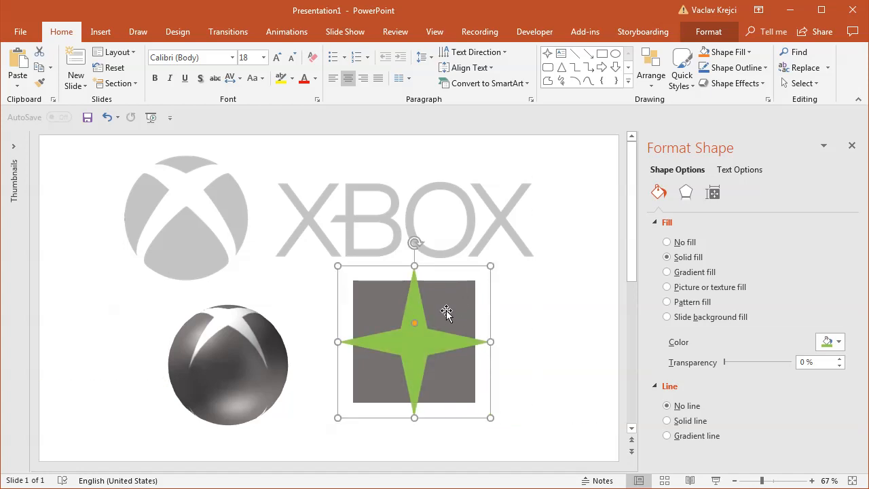
mouse_move(433, 301)
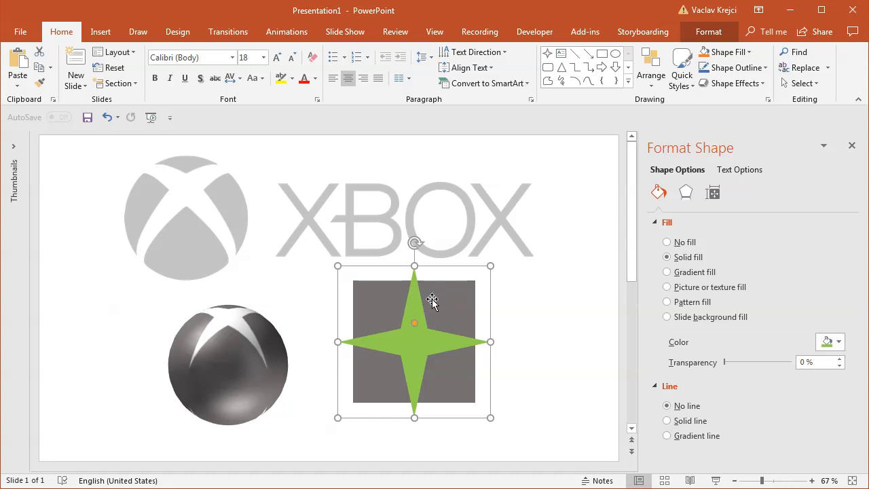
mouse_move(427, 291)
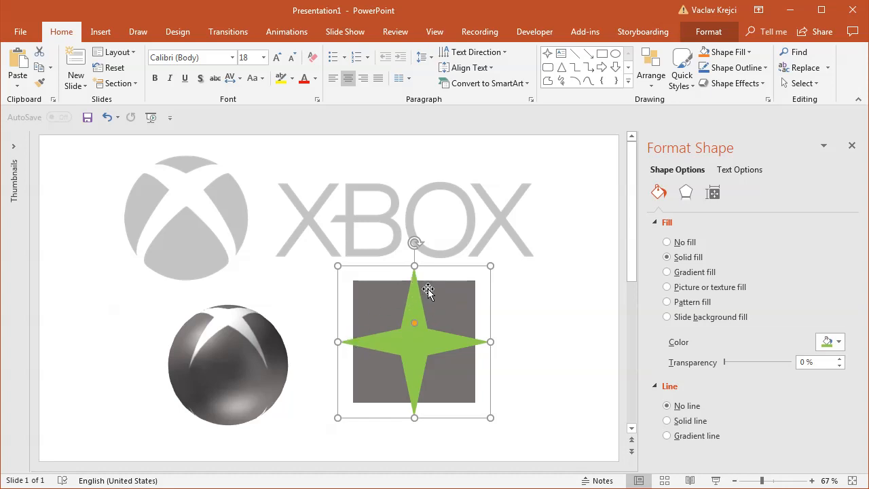
mouse_move(475, 339)
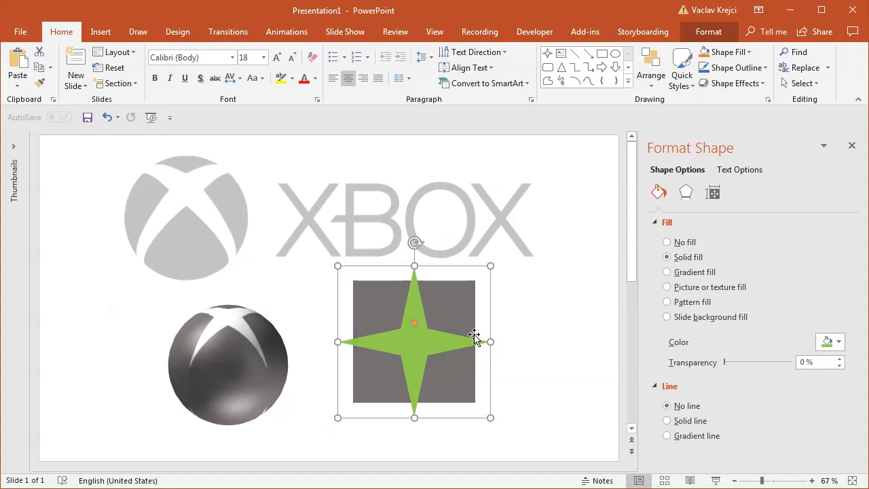
mouse_move(465, 343)
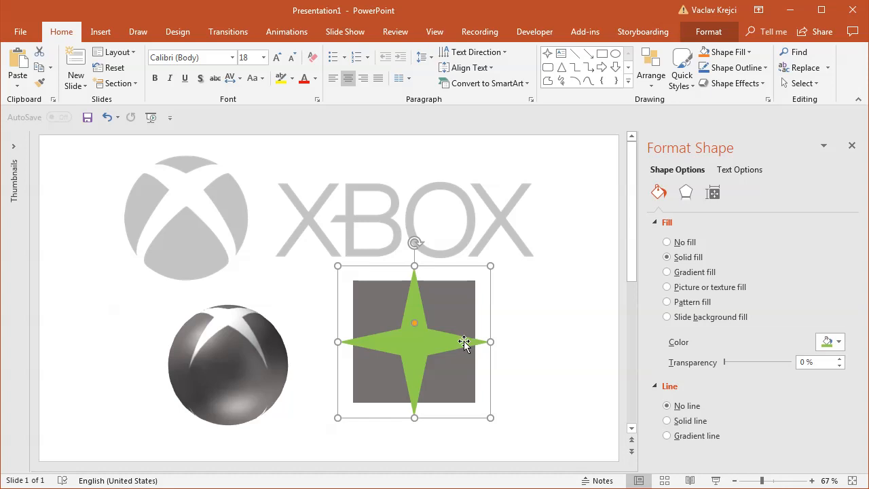
left_click_drag(464, 342, 455, 303)
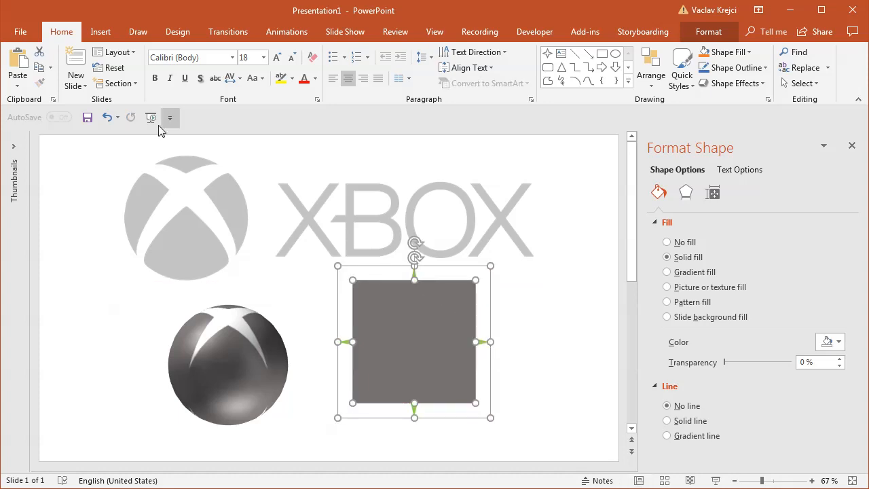
Fragment the merged shapes, delete the star piece to leave a cutout, and reselect the sphere.
left_click(135, 82)
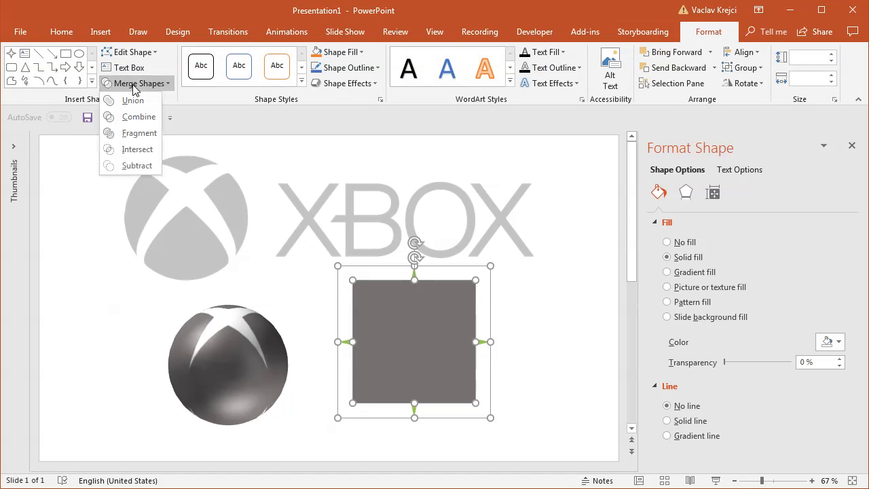
mouse_move(136, 149)
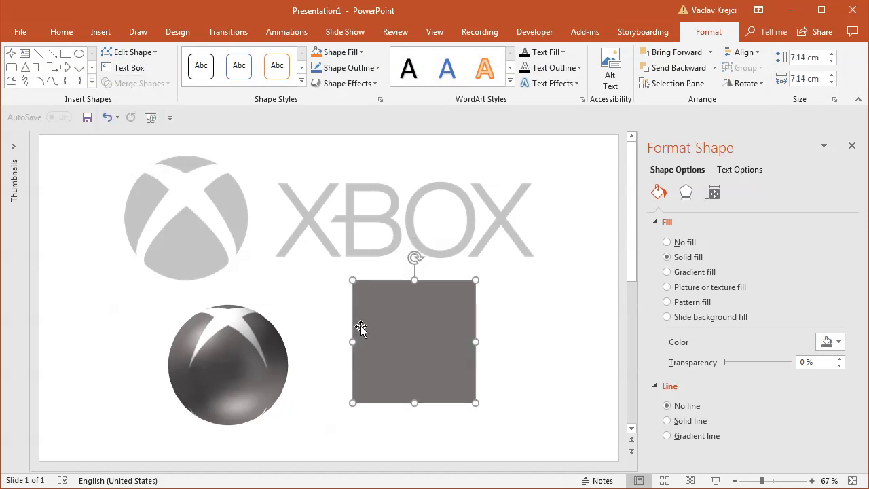
left_click(839, 342)
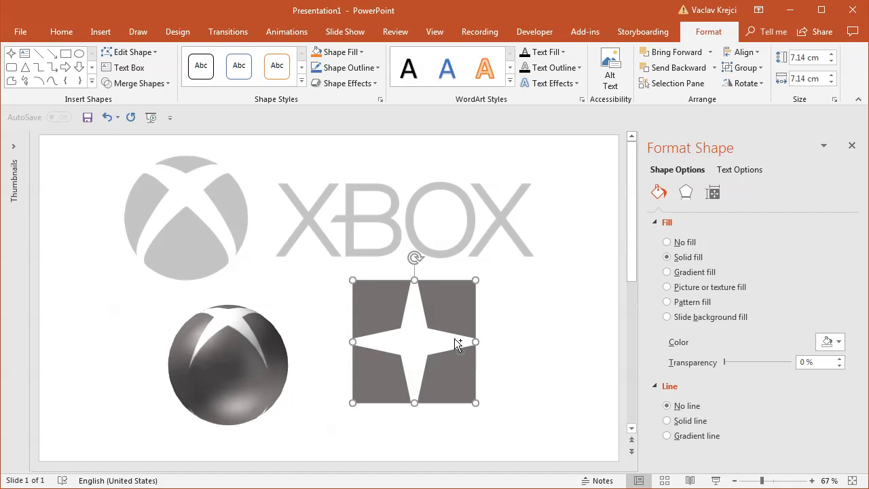
left_click(227, 367)
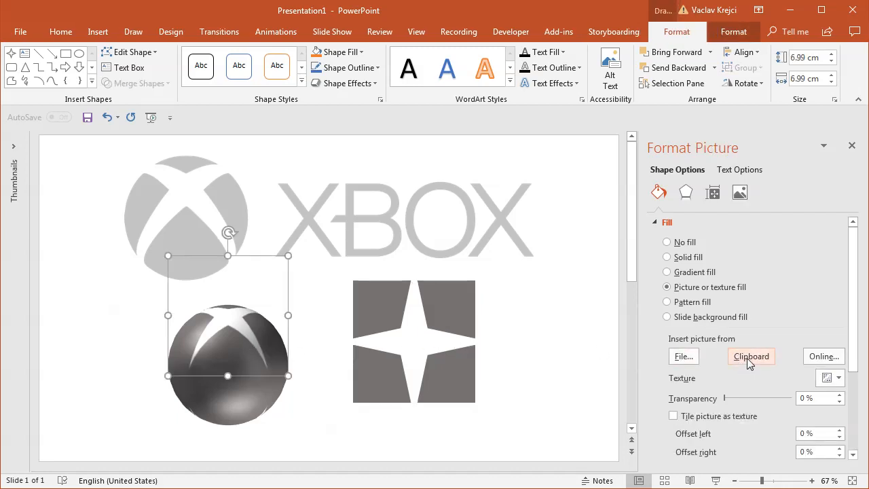
Fill the sphere with the clipboard star-cut square texture, widening its white X bands.
left_click(751, 356)
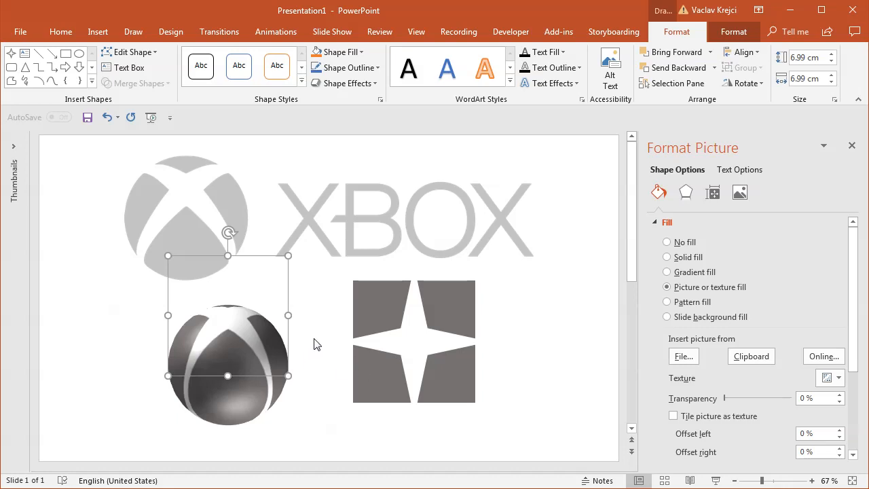
mouse_move(185, 180)
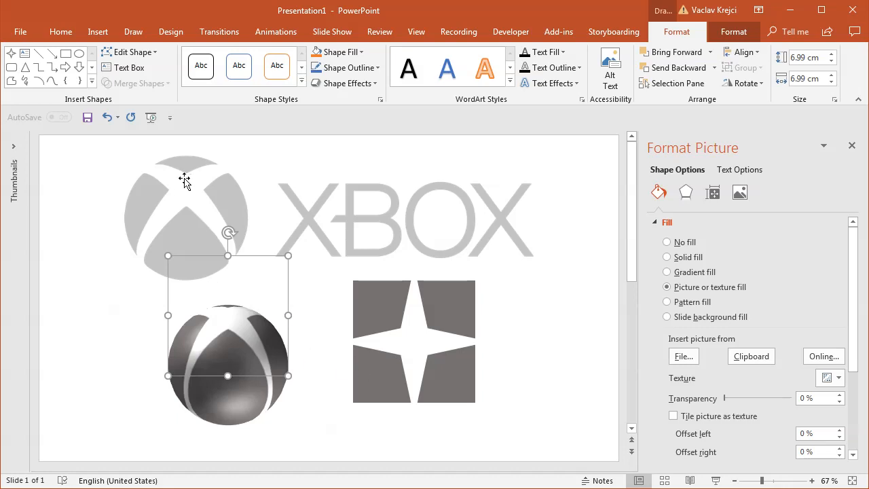
scroll("down", 3)
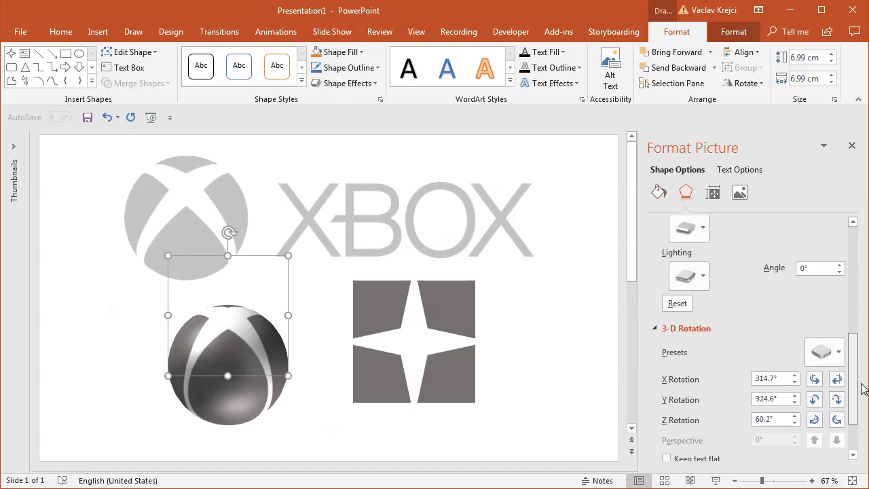
Nudge the sphere's 3-D rotation until its white X bands face front, then reselect it.
scroll("down", 3)
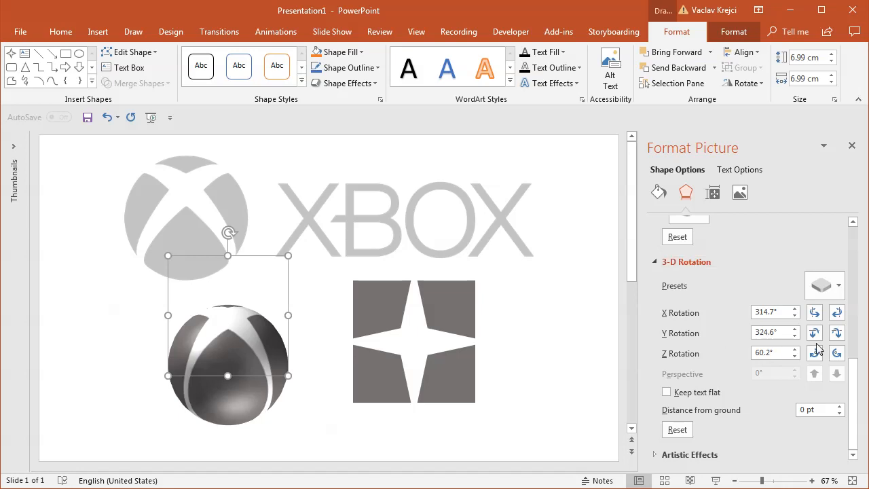
left_click(814, 333)
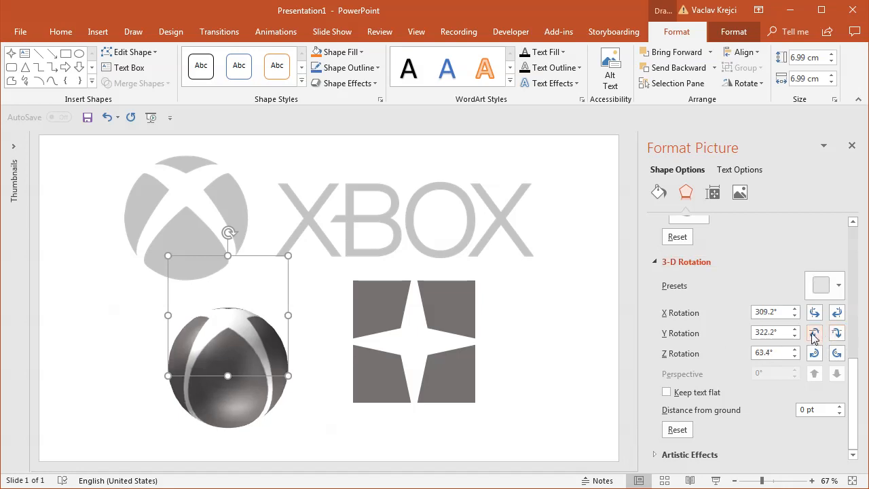
left_click(814, 332)
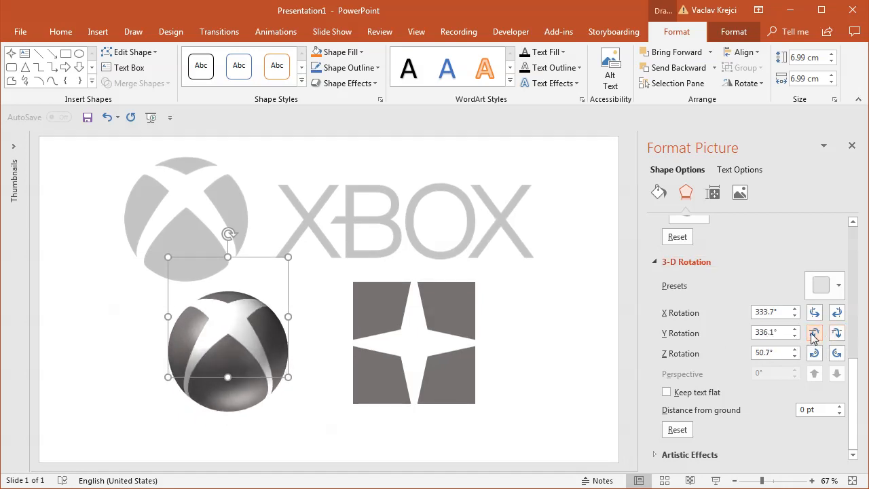
left_click(813, 329)
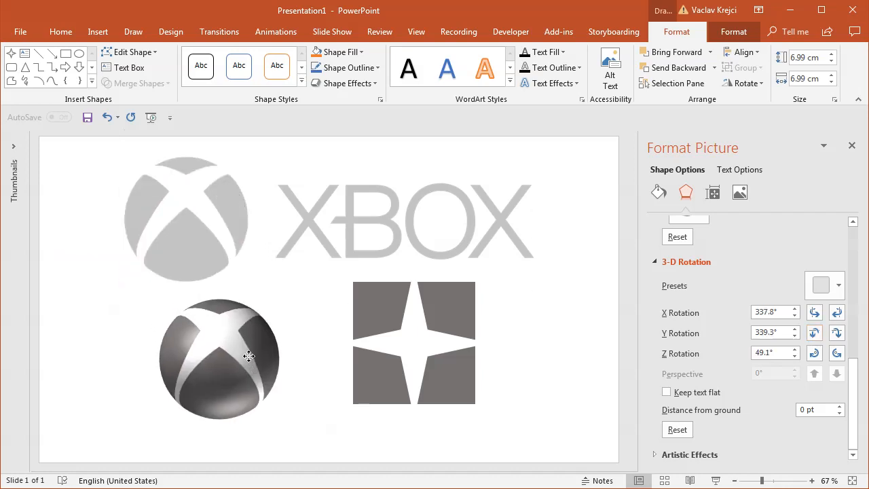
left_click(219, 356)
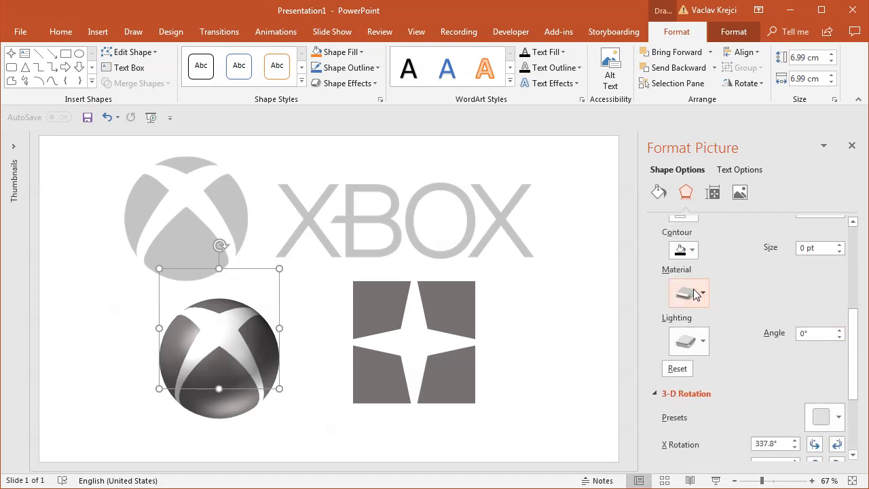
Give the sphere a flat material and flat lighting so it becomes a plain grey X emblem.
left_click(687, 292)
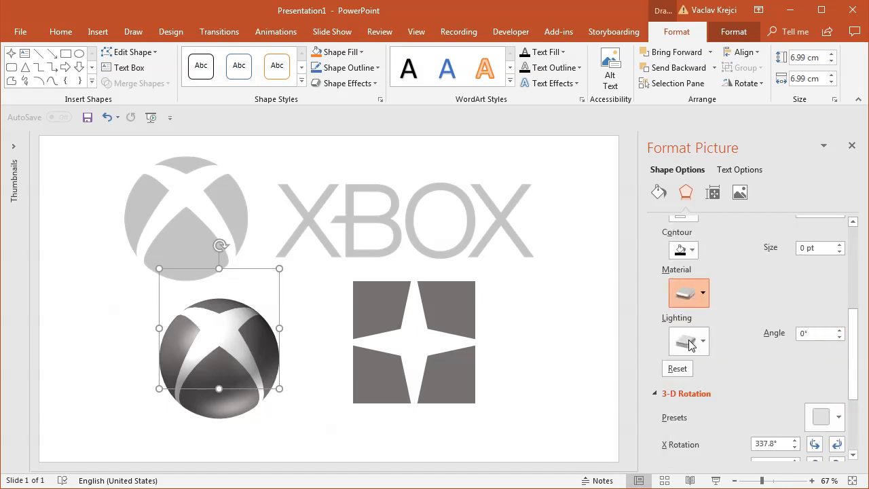
left_click(703, 341)
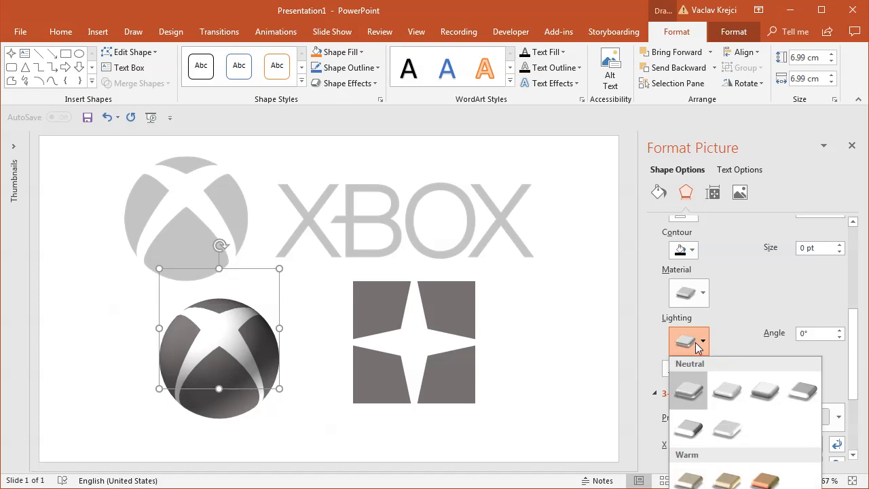
left_click(688, 390)
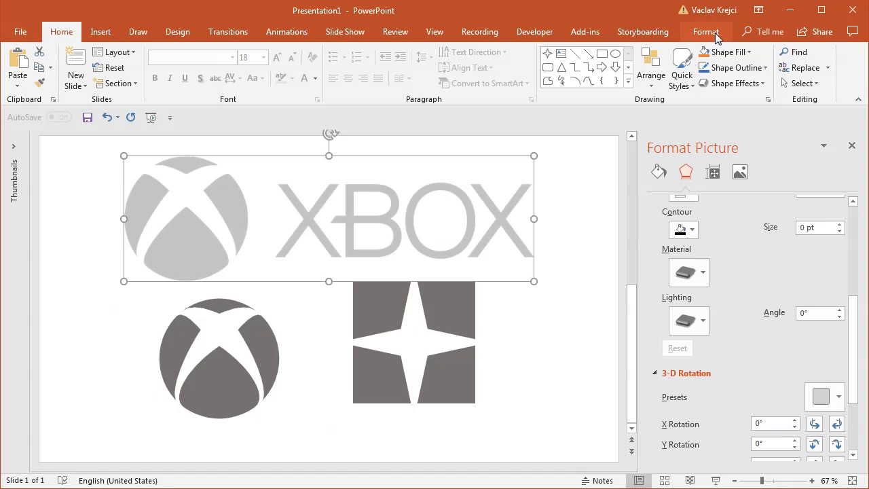
Give the star-cut square a solid green fill.
left_click(706, 31)
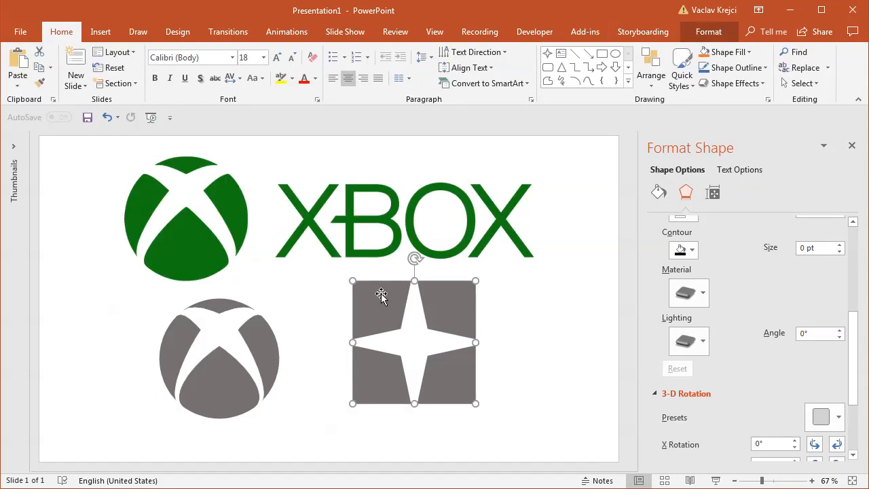
mouse_move(577, 219)
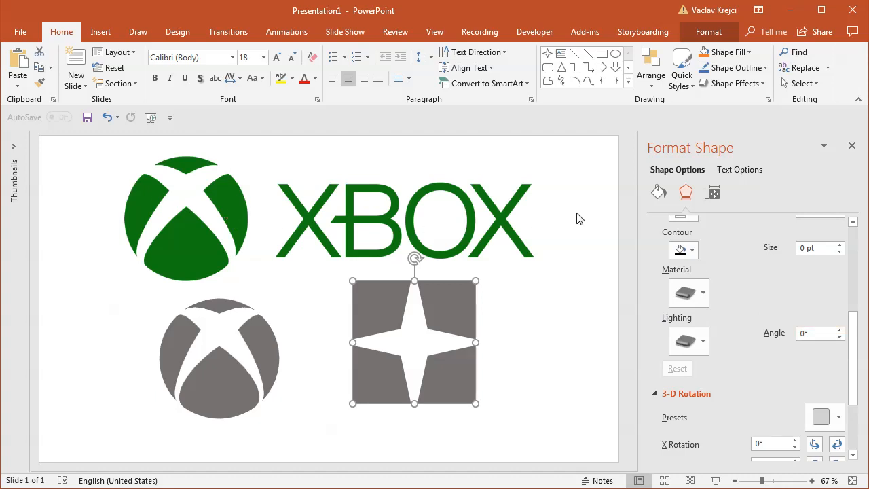
left_click(658, 192)
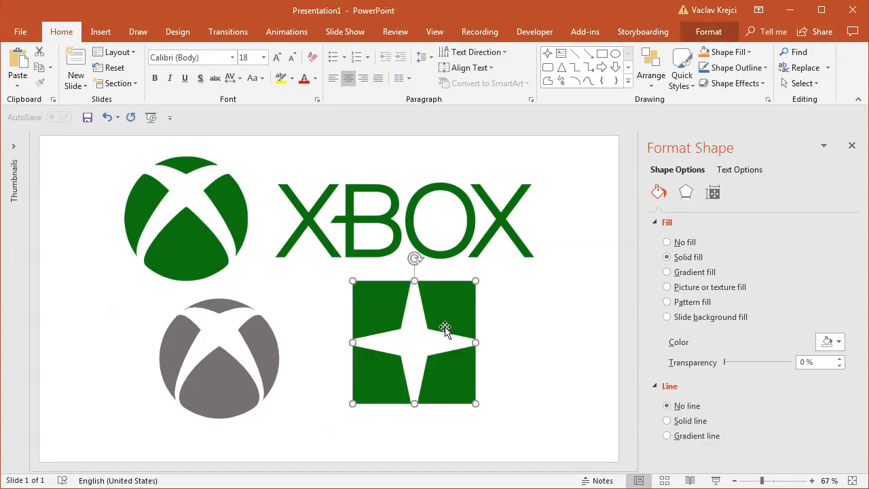
left_click(218, 358)
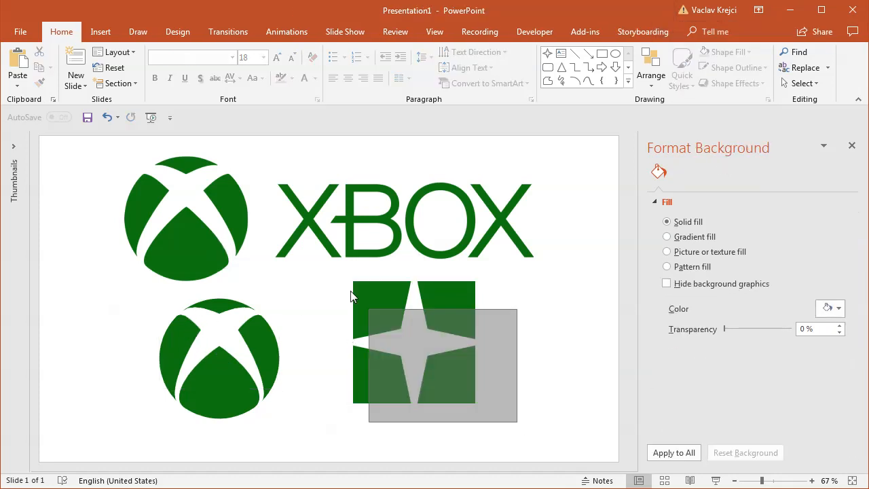
Delete the star-cut square and select the green sphere logo to move it left.
left_click(414, 342)
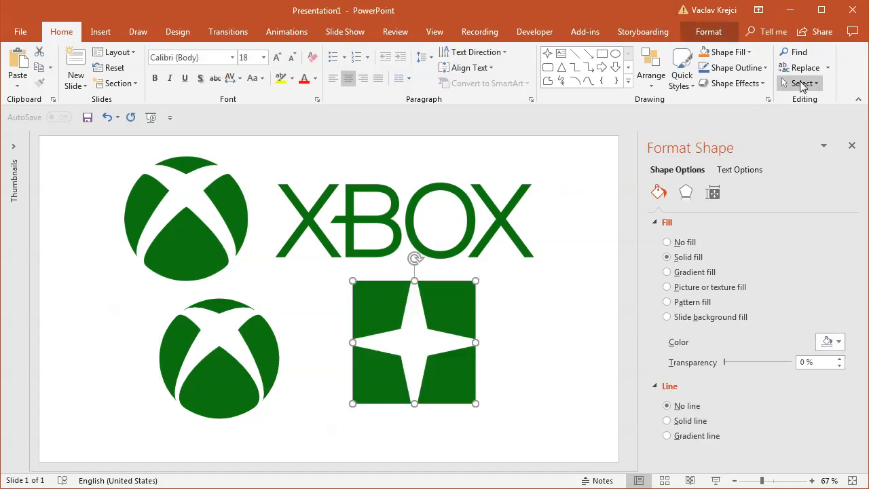
left_click(803, 83)
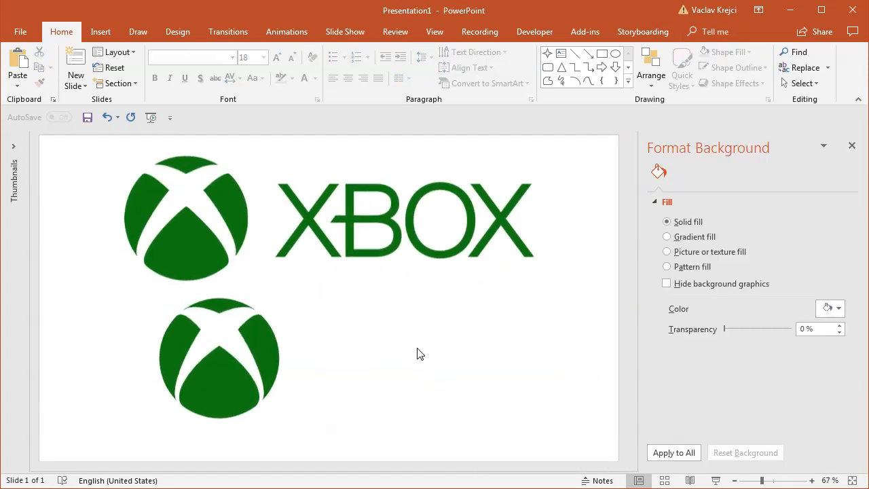
left_click(184, 217)
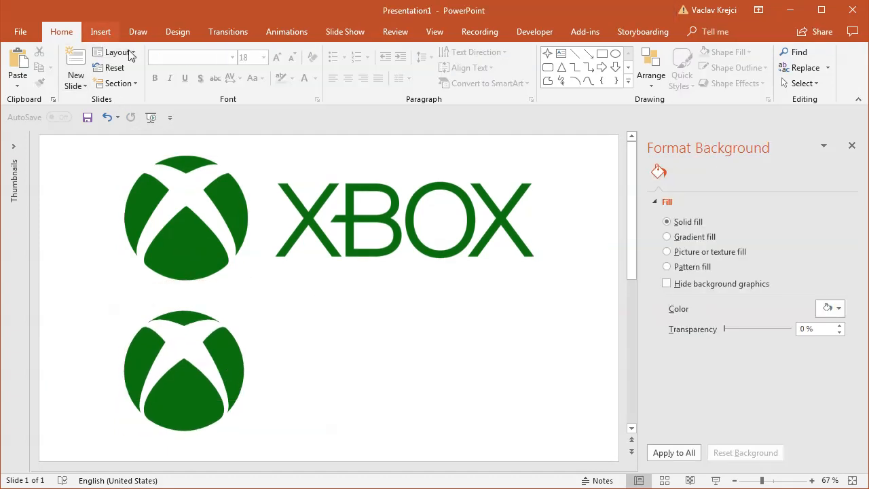
Insert a text box to the right of the sphere and enter XBOX.
left_click(101, 31)
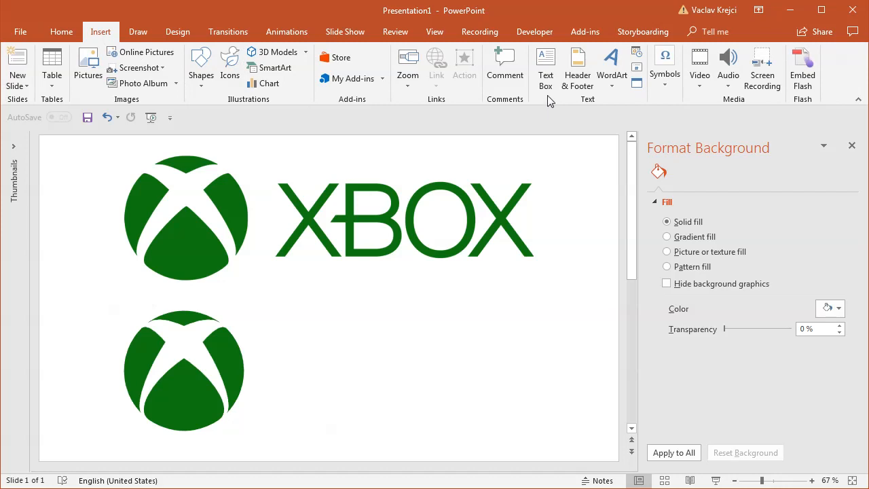
left_click(545, 64)
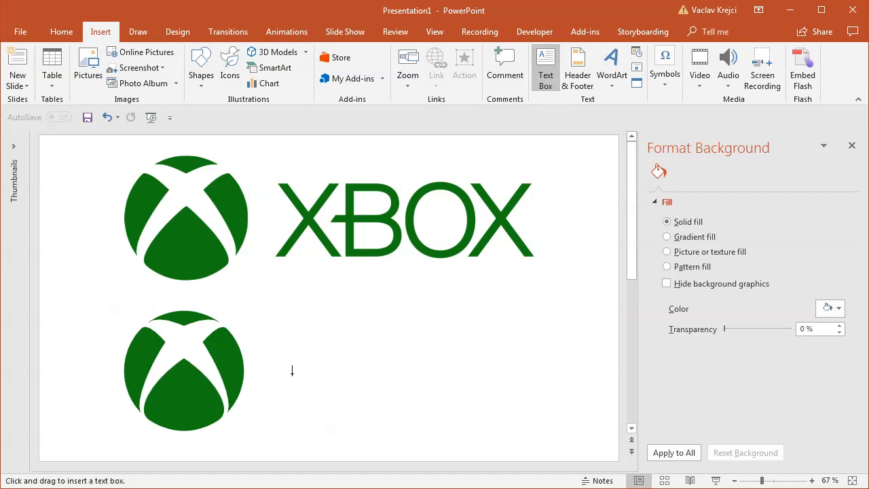
left_click_drag(285, 370, 312, 390)
type("XBOX")
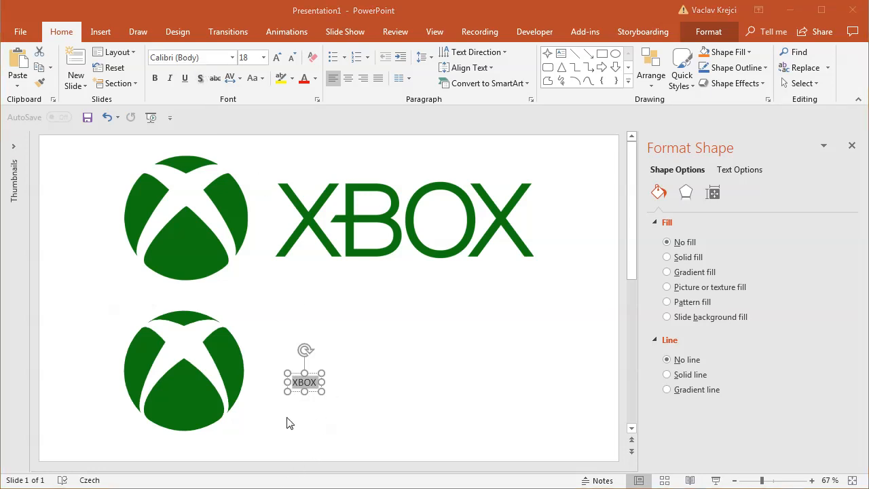
Set the XBOX text to the X360 by Redge font at size 150 in green.
left_click(190, 57)
type("X360 by Redge")
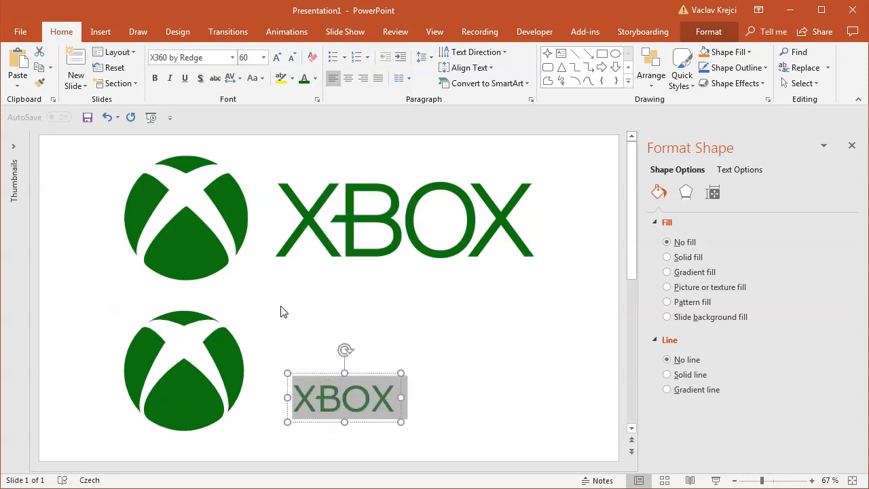
left_click(276, 57)
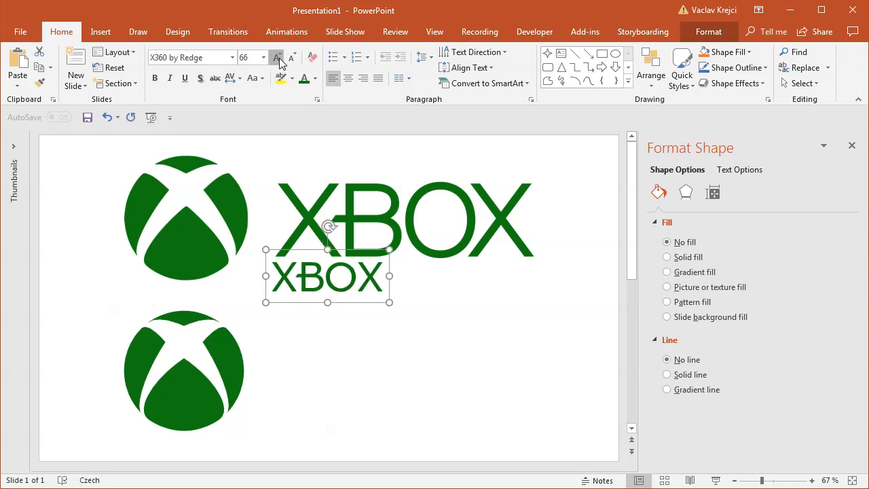
left_click(277, 57)
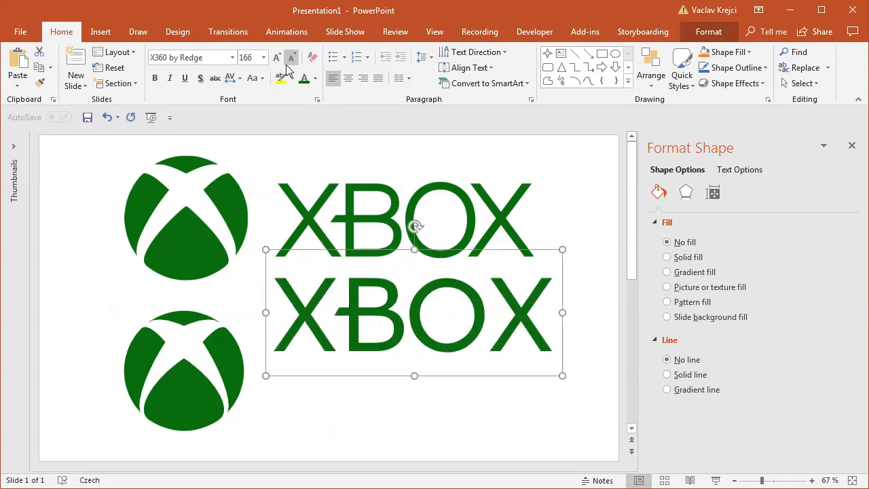
left_click(291, 57)
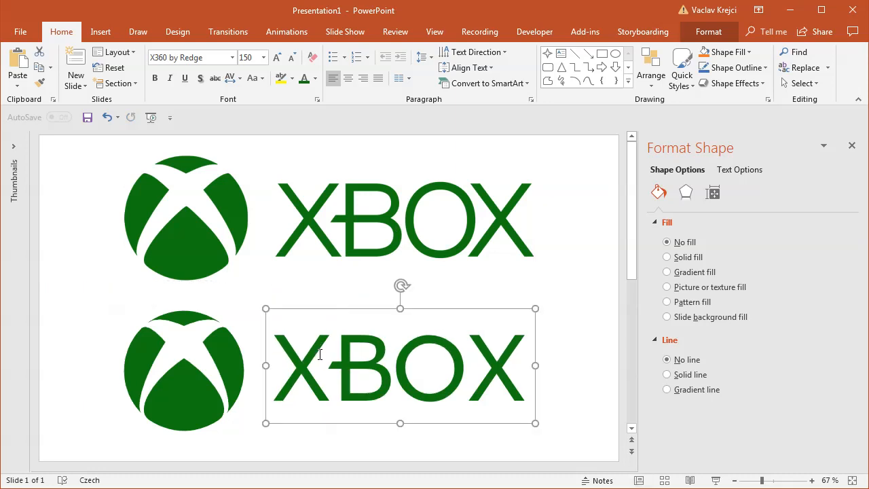
left_click(93, 275)
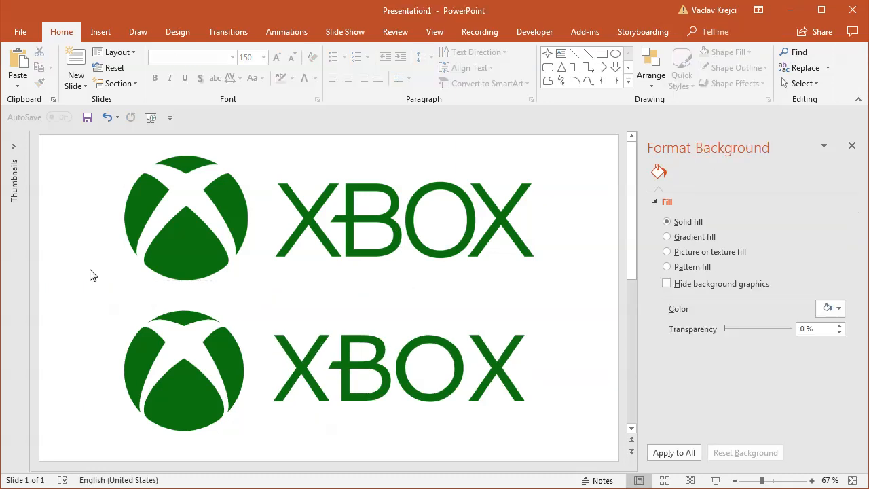
left_click(401, 367)
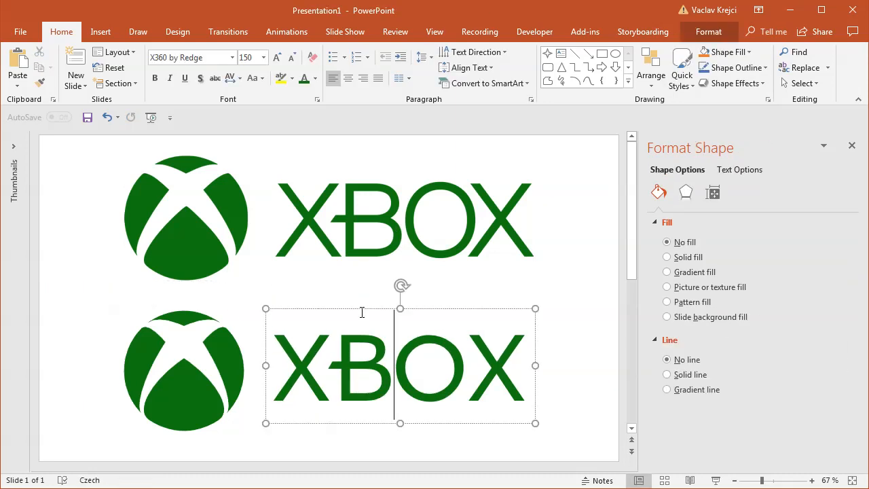
left_click(559, 311)
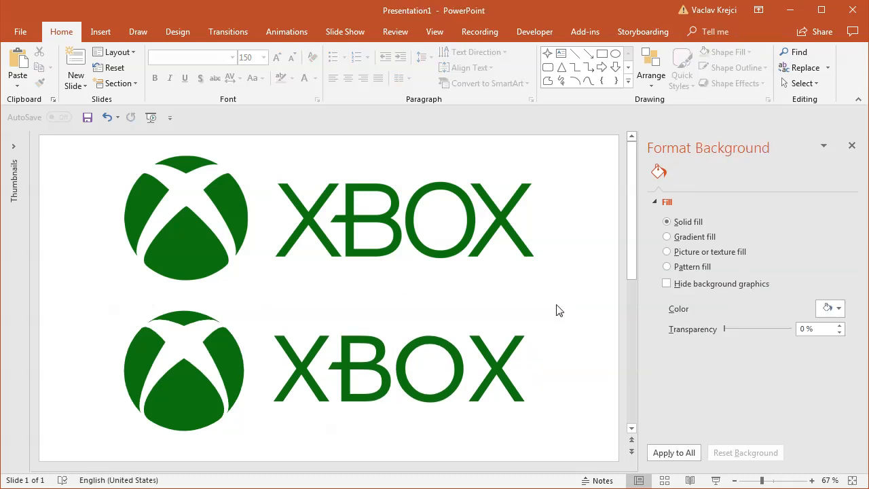
mouse_move(415, 332)
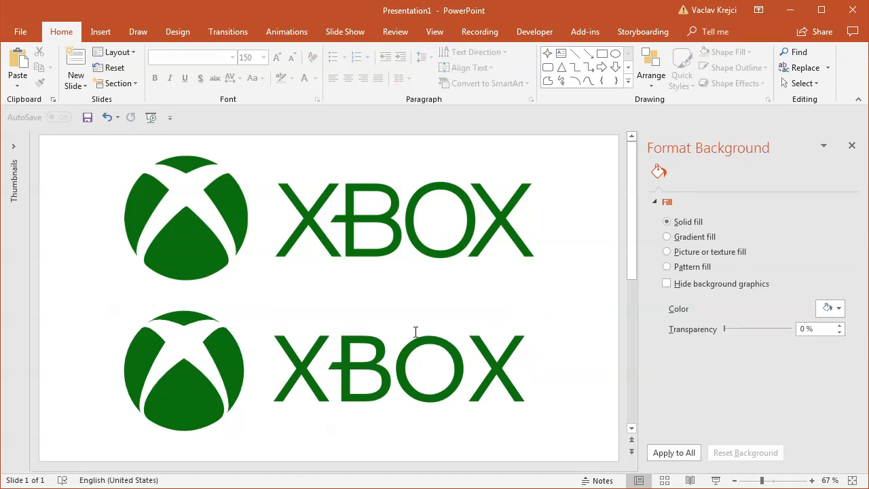
mouse_move(243, 366)
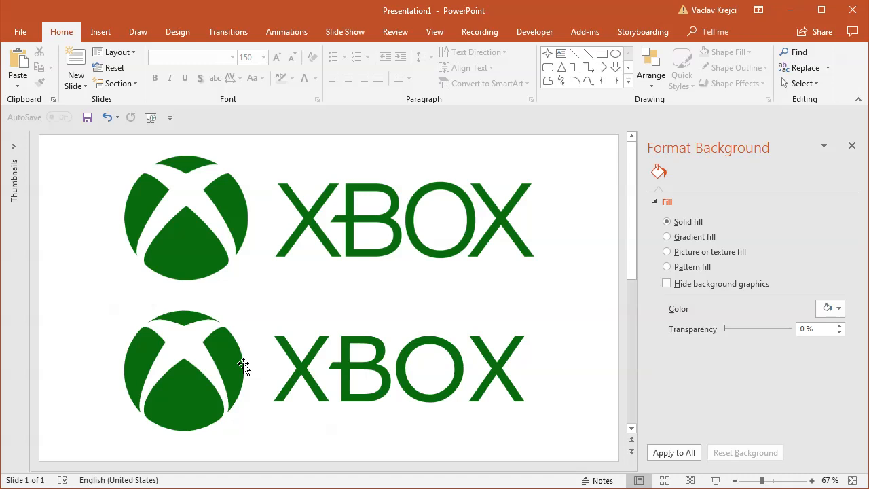
mouse_move(270, 379)
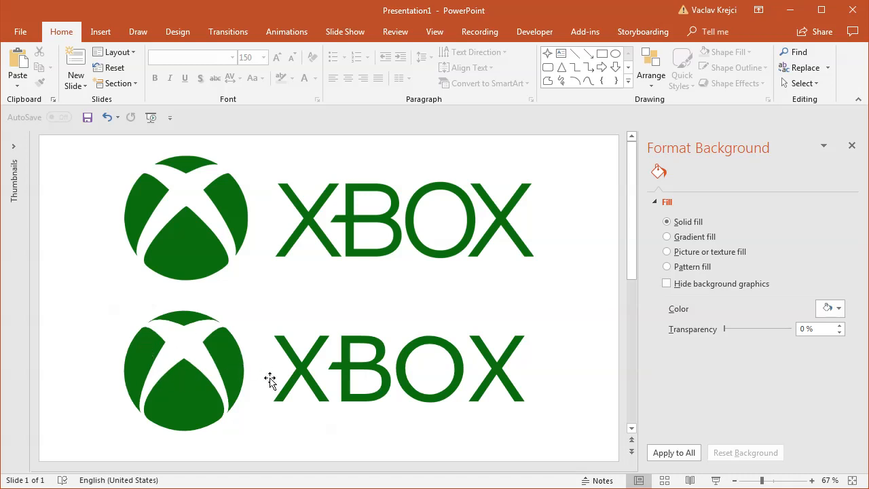